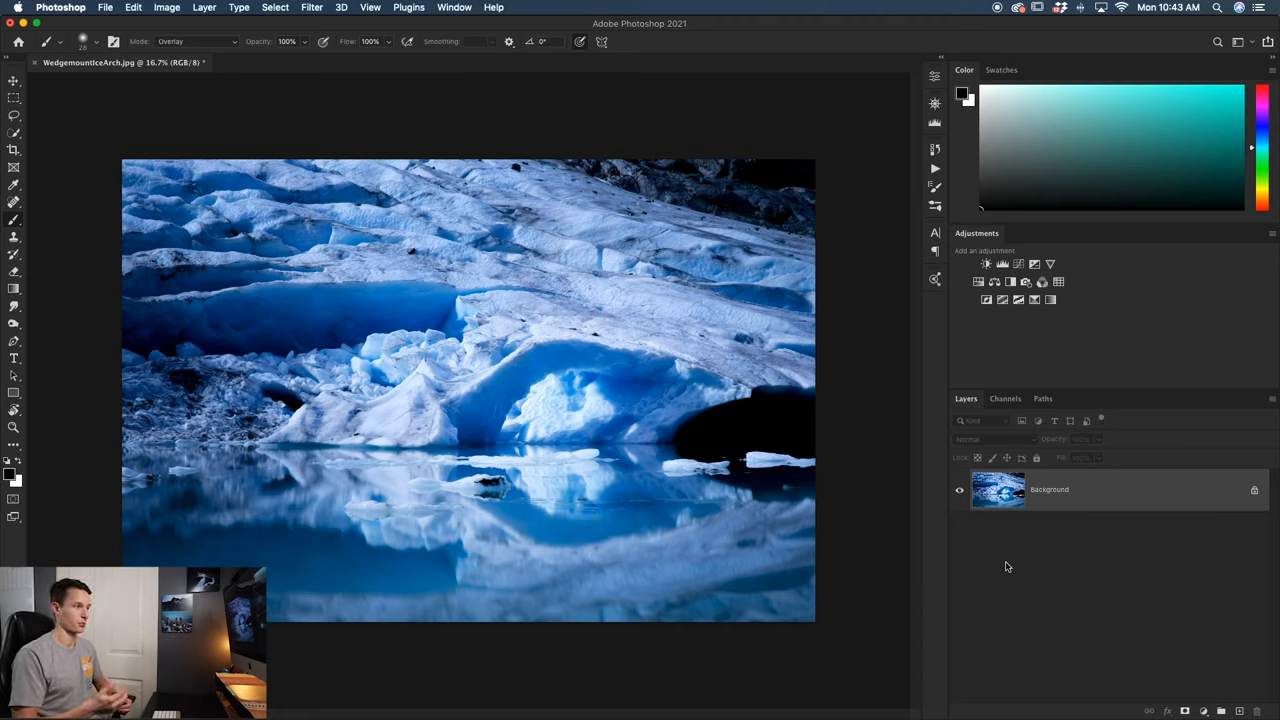
# - Type the word 'TEXT' over the lower-left water and commit it
pyautogui.click(14, 358)
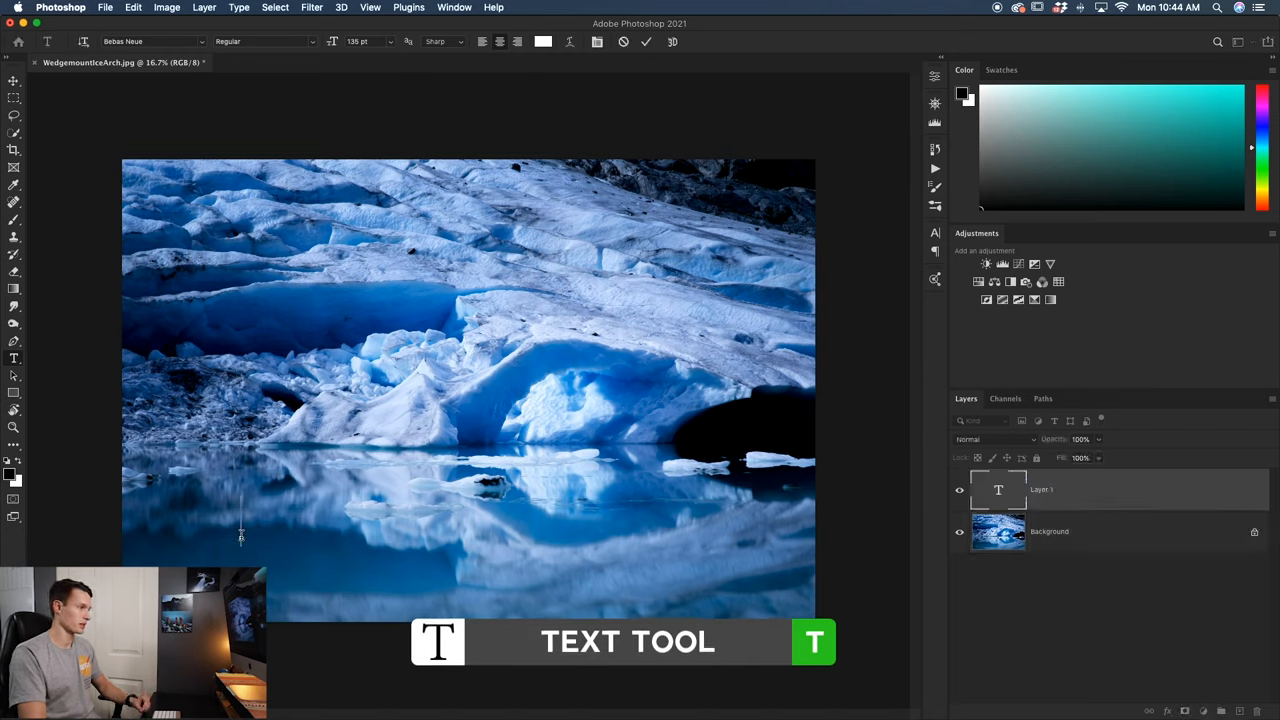
pyautogui.write('TEXT')
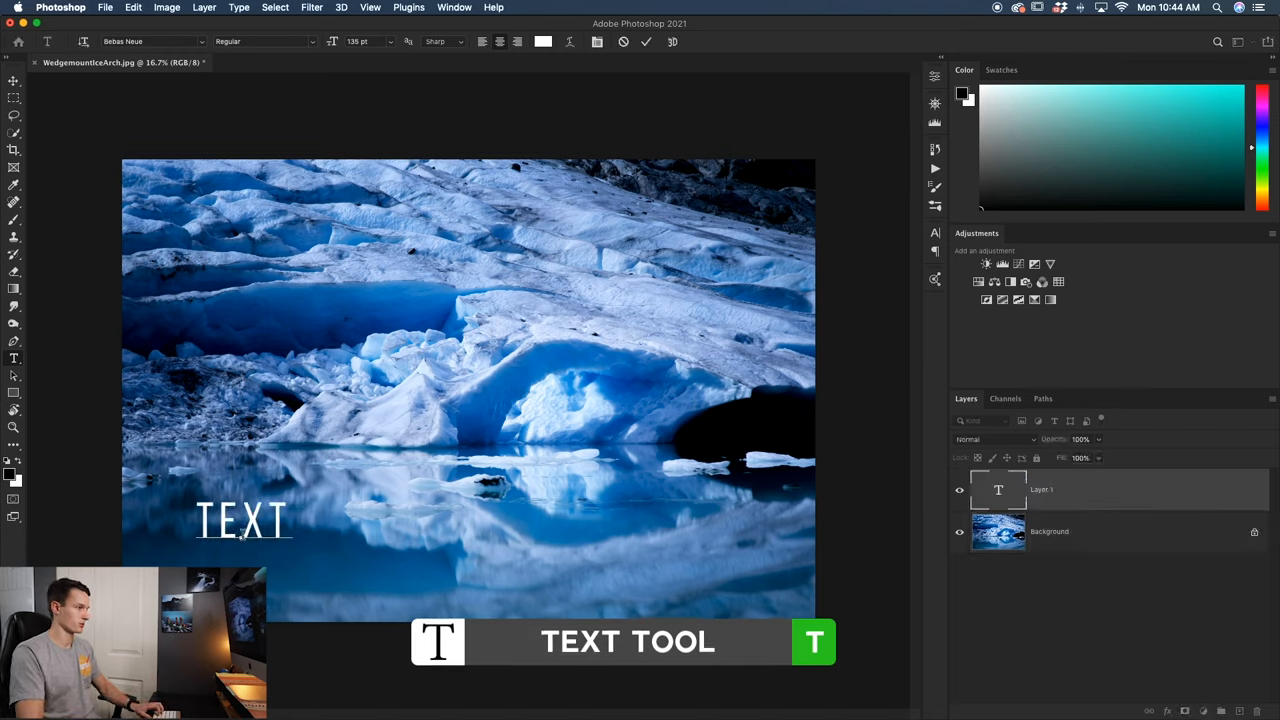
pyautogui.click(646, 41)
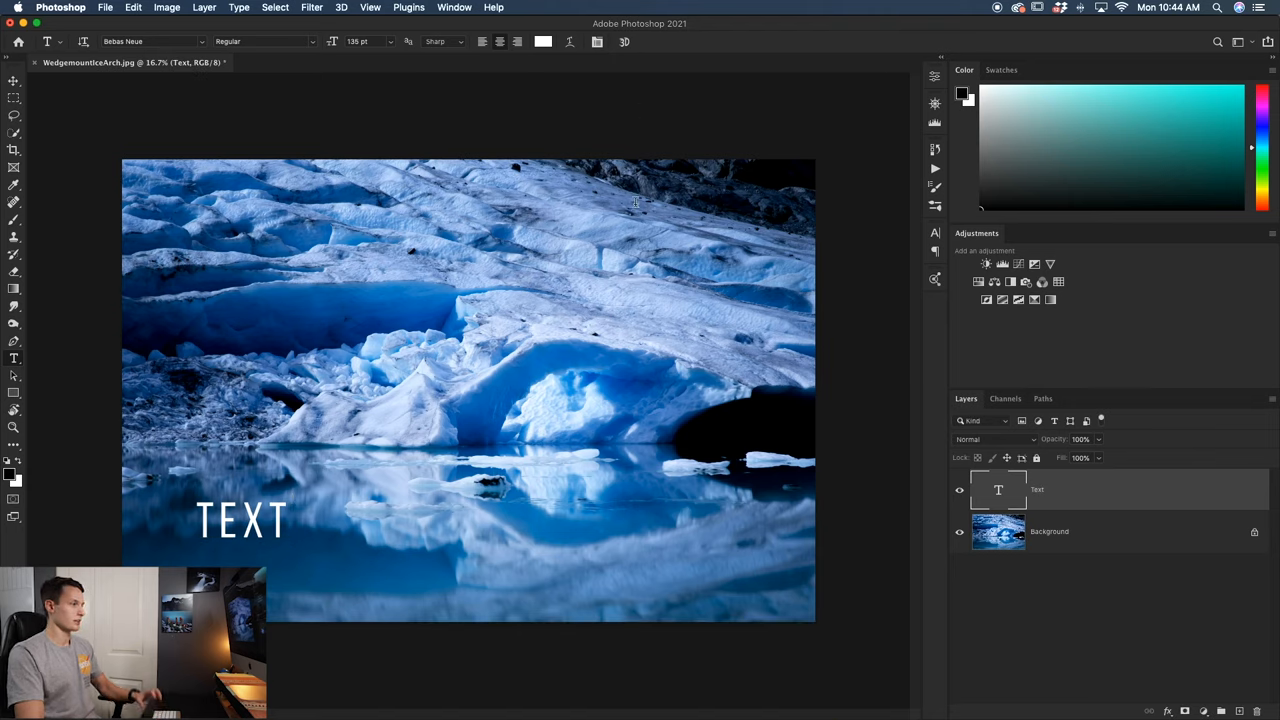
pyautogui.press('v')
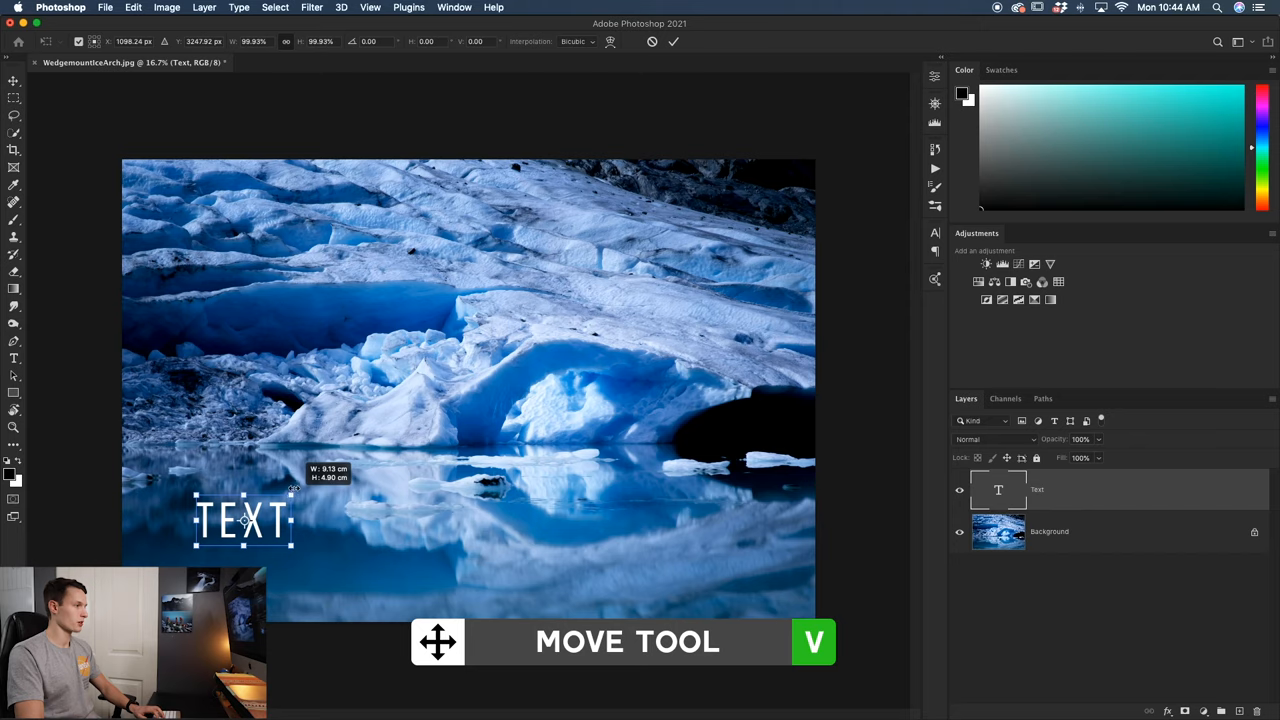
# - Enlarge the word TEXT slightly and tilt it to several angles, about -34 degrees
pyautogui.moveTo(296, 488); pyautogui.dragTo(303, 490)
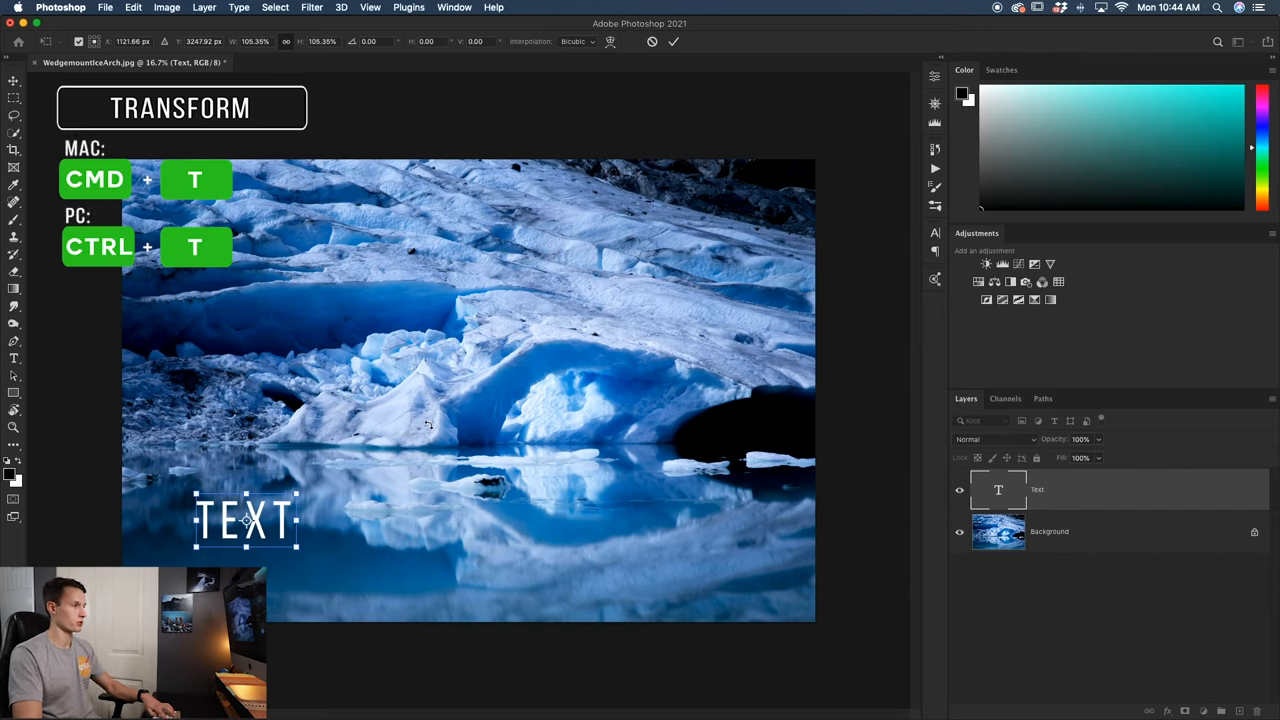
pyautogui.moveTo(300, 486)
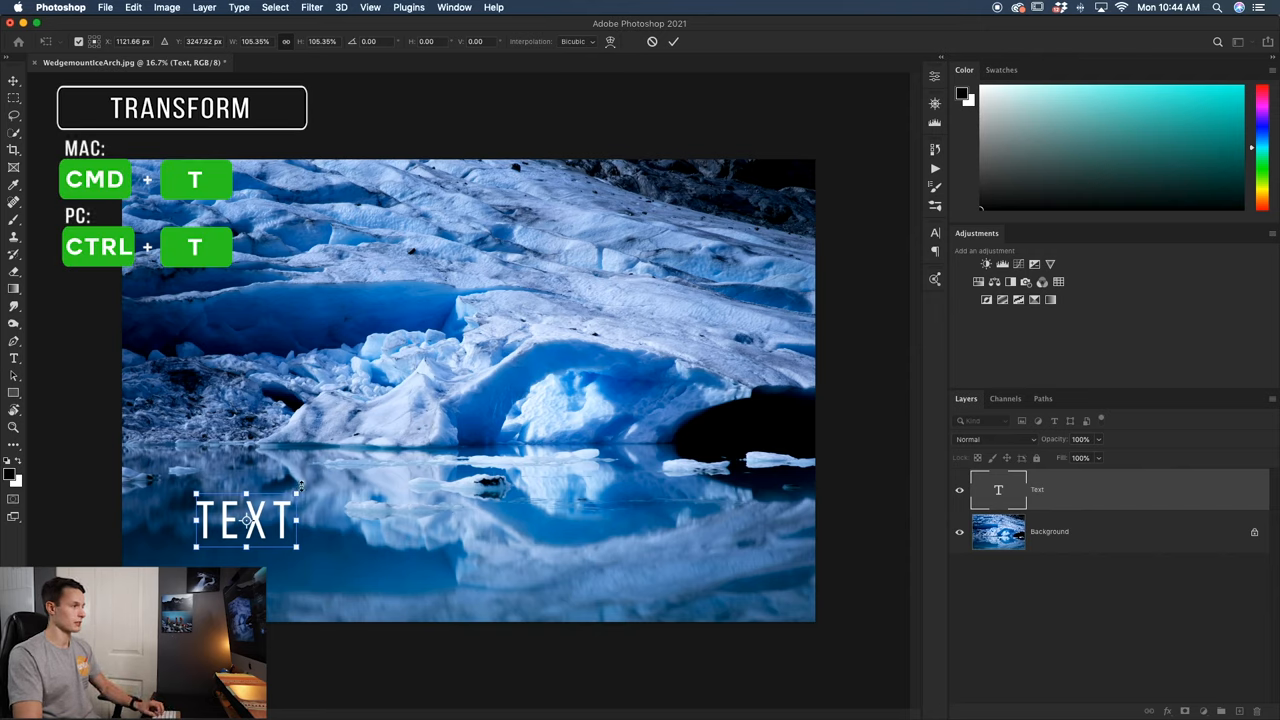
pyautogui.moveTo(300, 485); pyautogui.dragTo(300, 455)
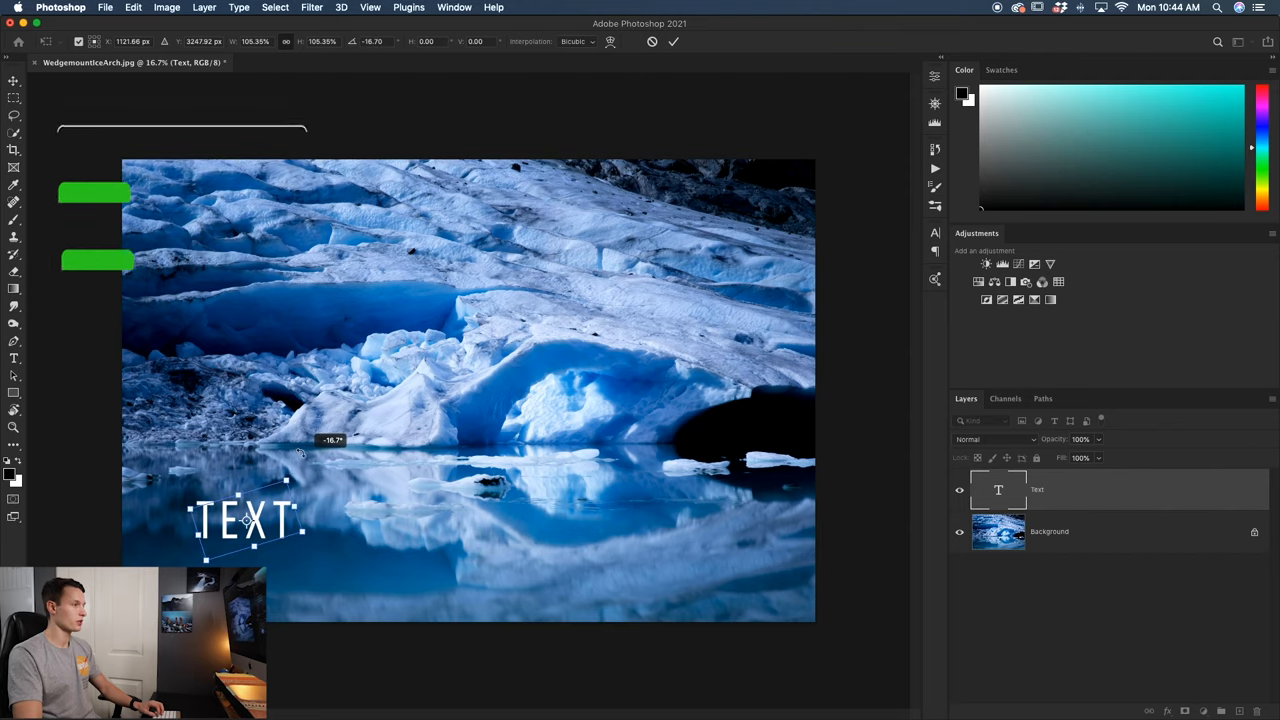
pyautogui.moveTo(300, 450); pyautogui.dragTo(320, 515)
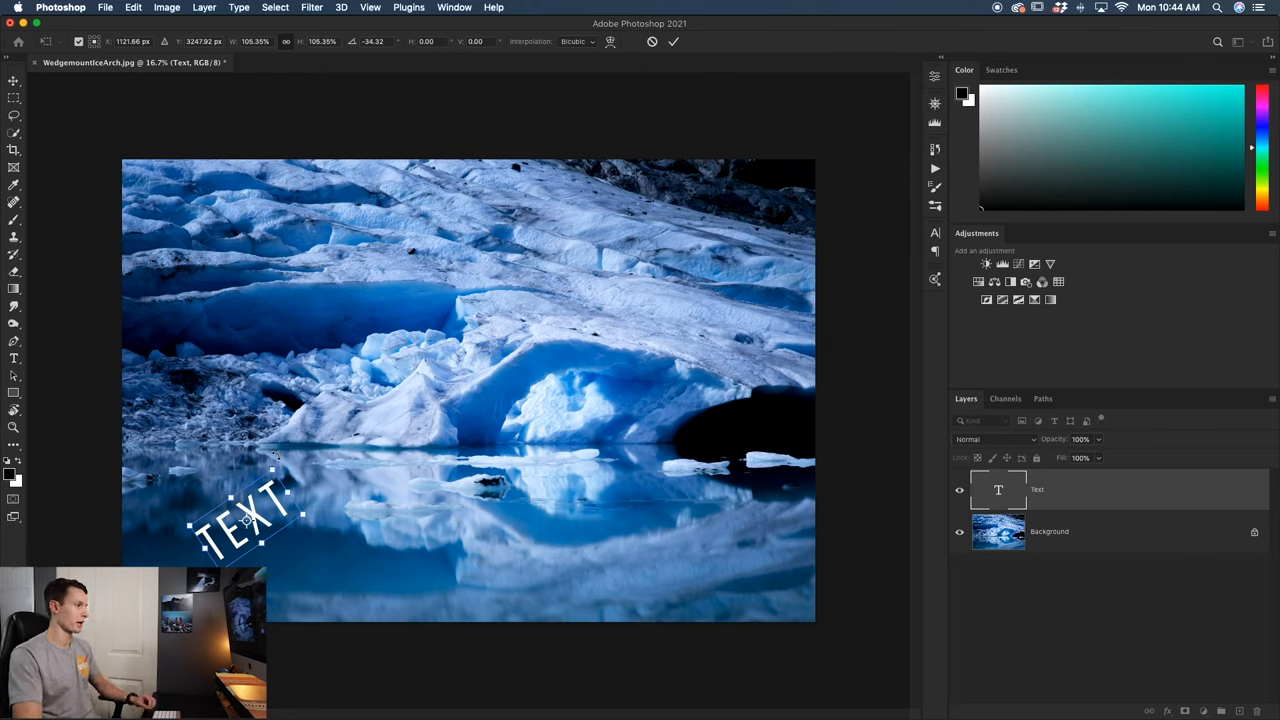
pyautogui.moveTo(275, 455); pyautogui.dragTo(310, 565)
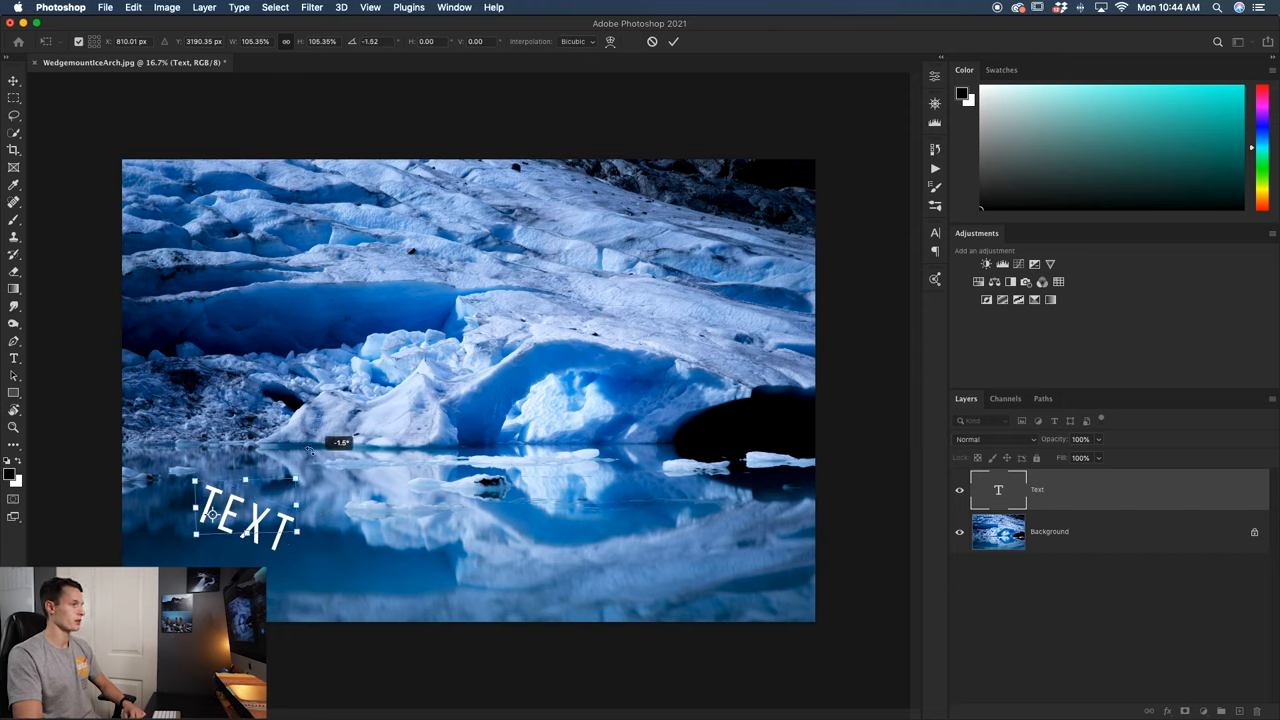
pyautogui.moveTo(310, 450); pyautogui.dragTo(300, 432)
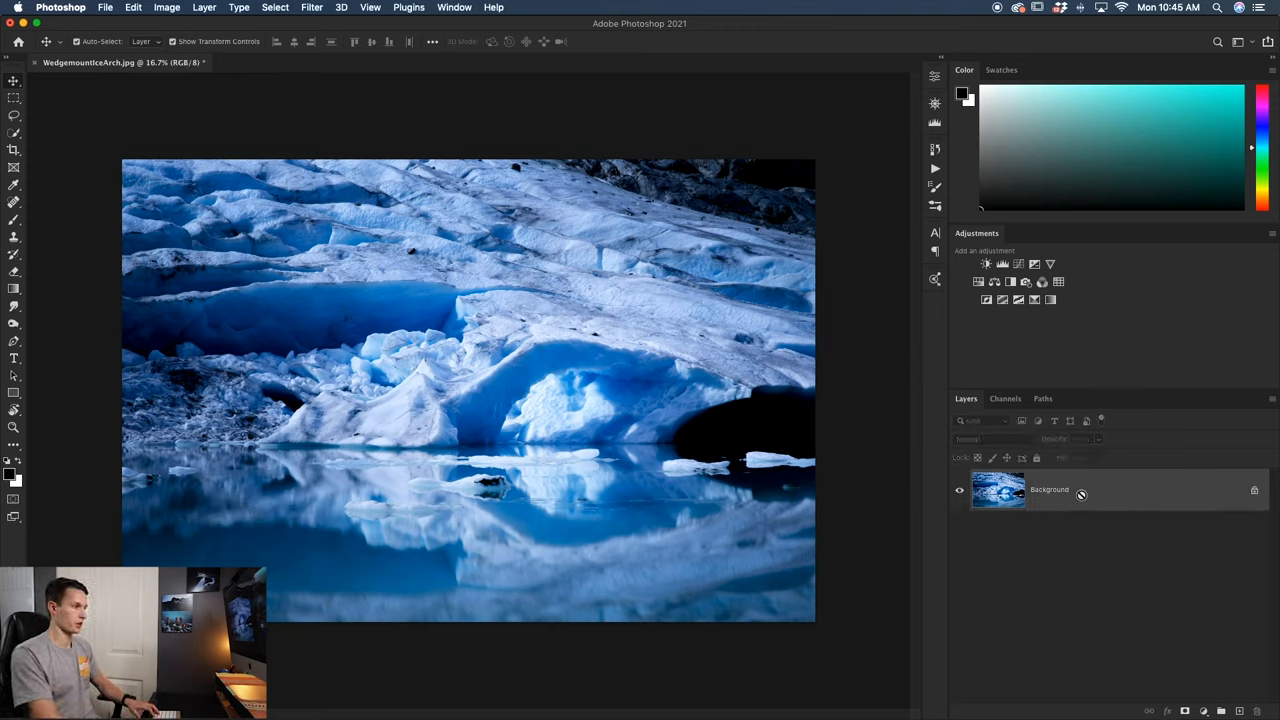
# - Duplicate the photo to Layer 1, rotate it both ways, then return it level
pyautogui.press('cmd+j')
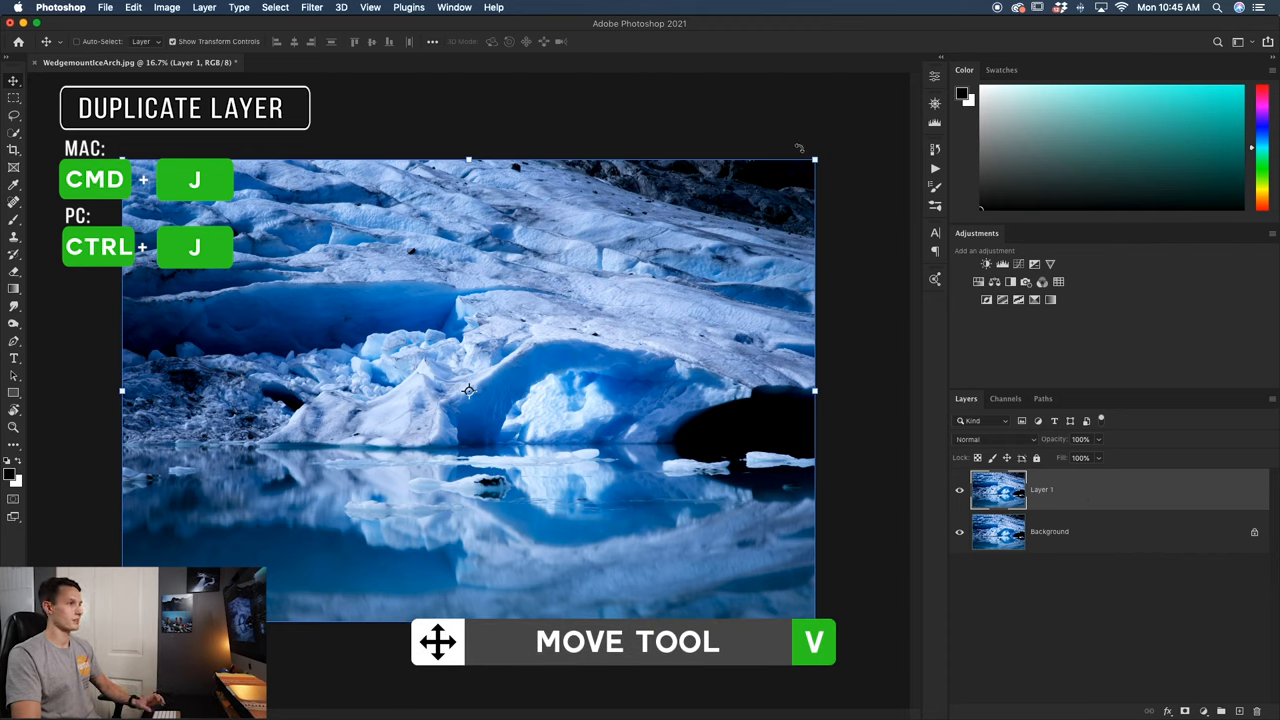
pyautogui.click(133, 7)
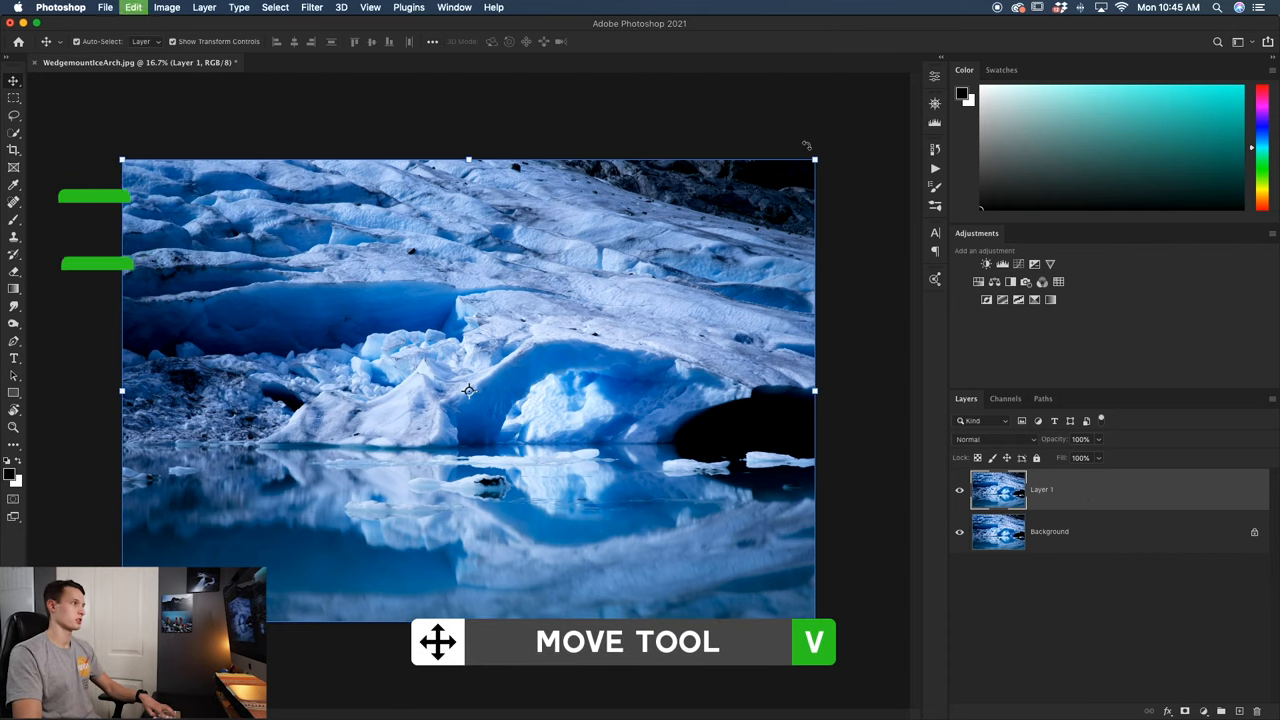
pyautogui.press('cmd+t')
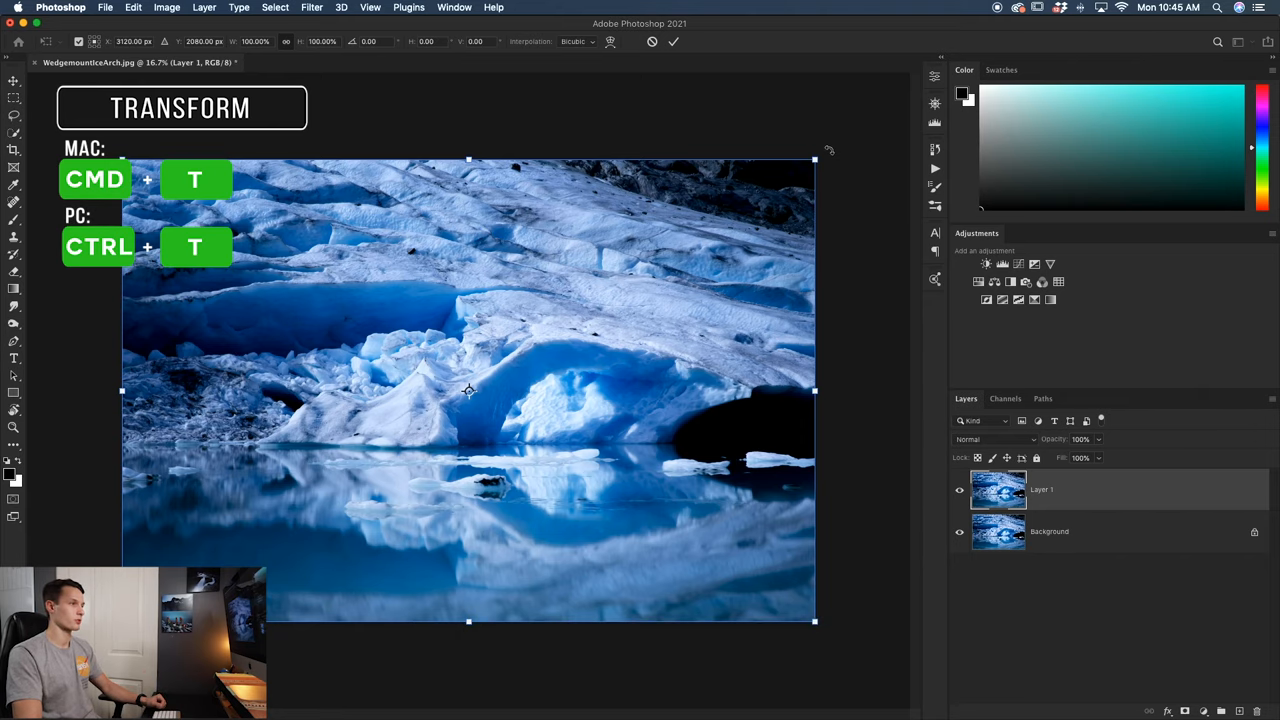
pyautogui.moveTo(815, 159); pyautogui.dragTo(768, 99)
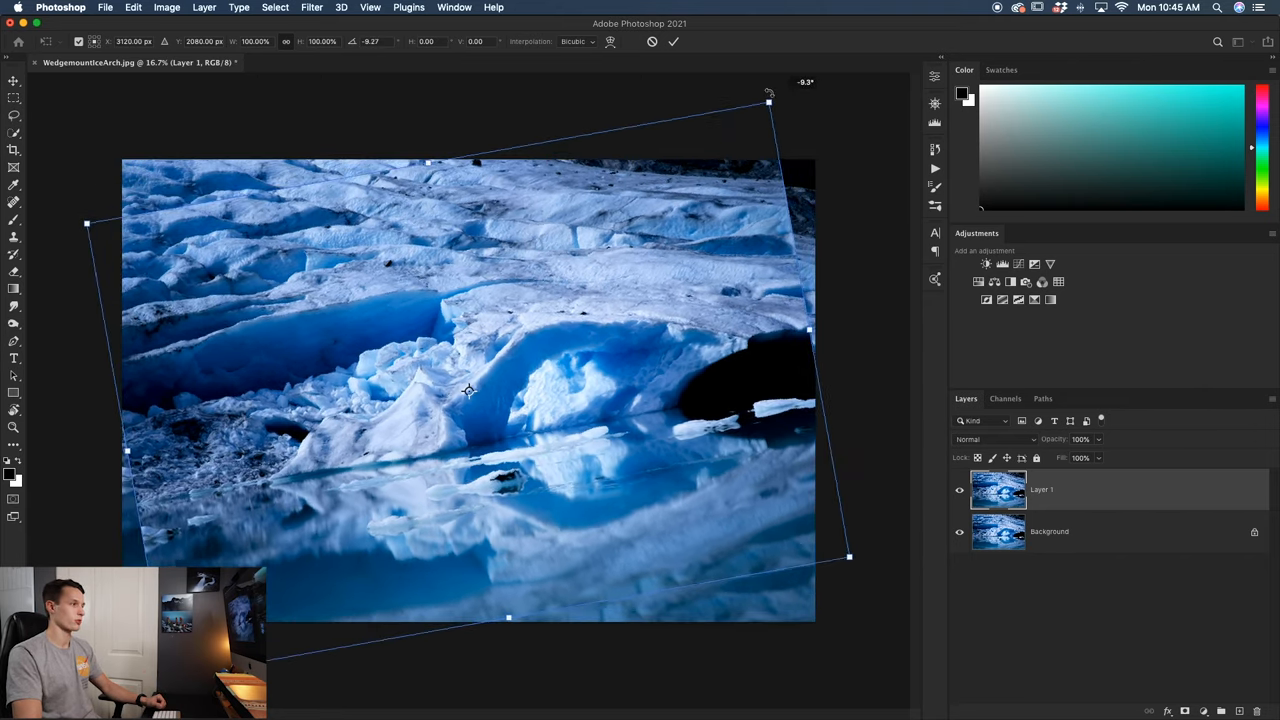
pyautogui.moveTo(768, 100); pyautogui.dragTo(867, 272)
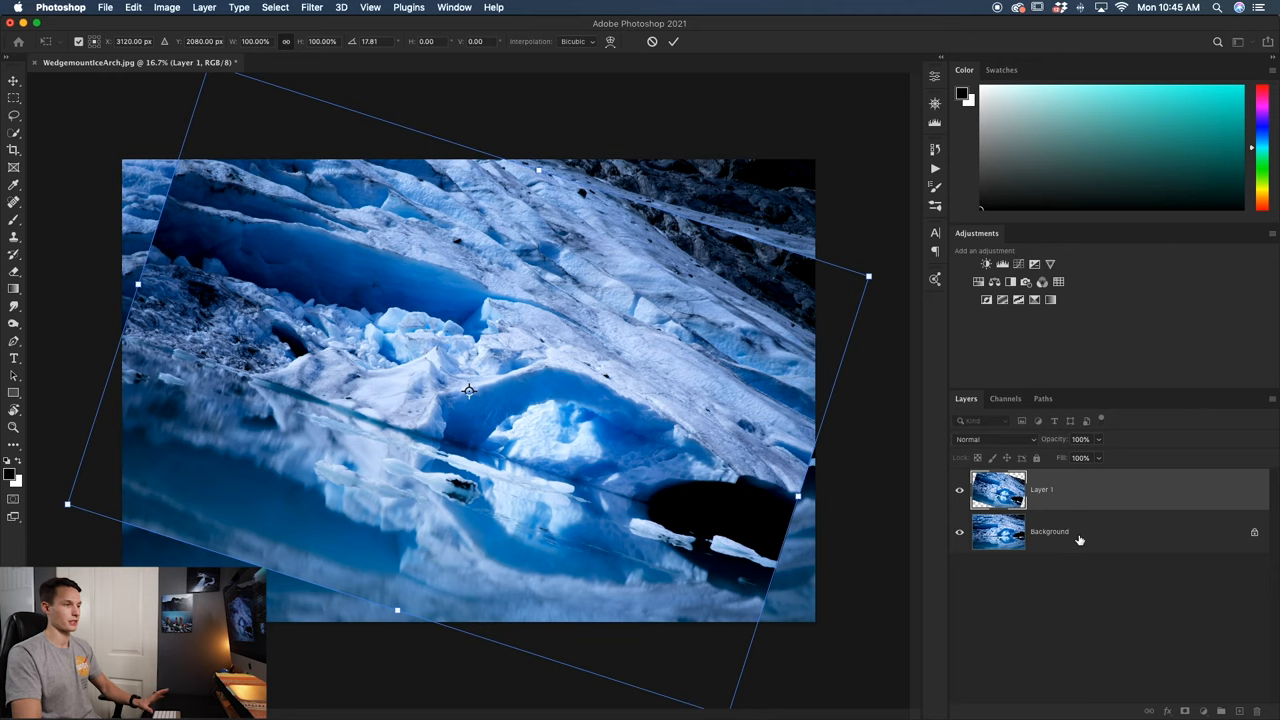
pyautogui.moveTo(868, 276); pyautogui.dragTo(884, 380)
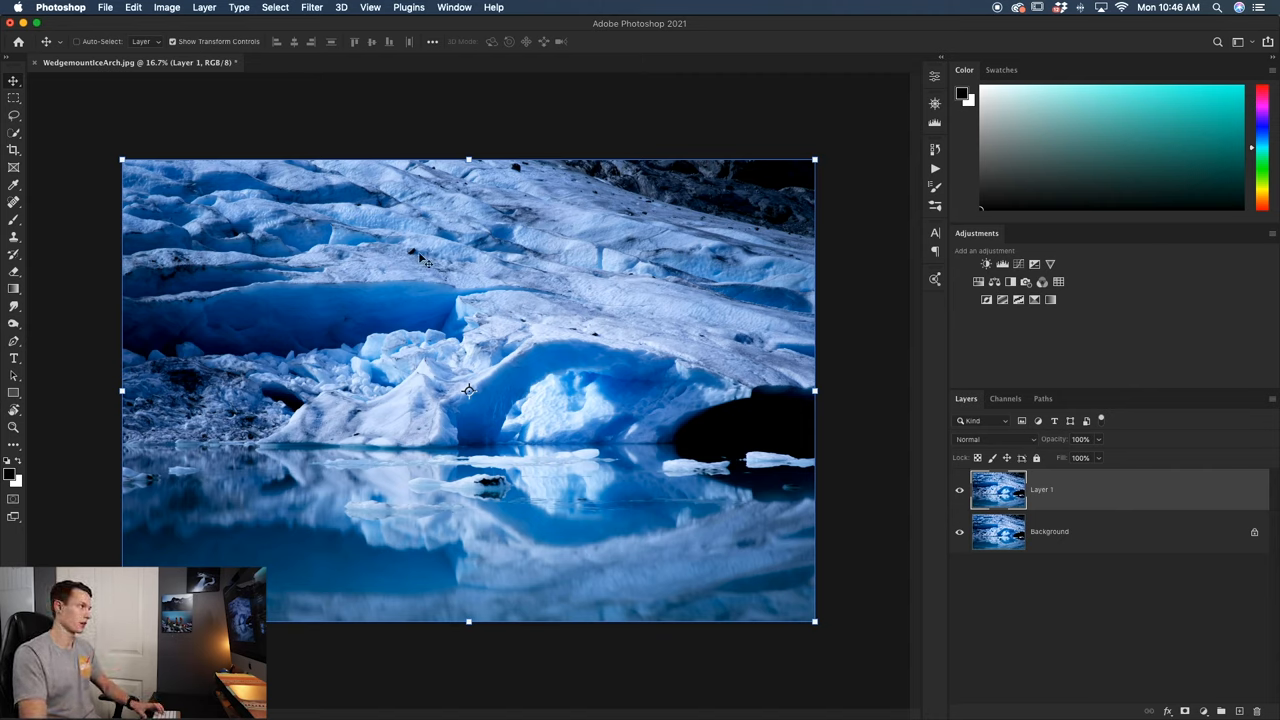
# - Select a rectangle around the ice arch on Layer 1 and rotate it diagonally
pyautogui.click(14, 97)
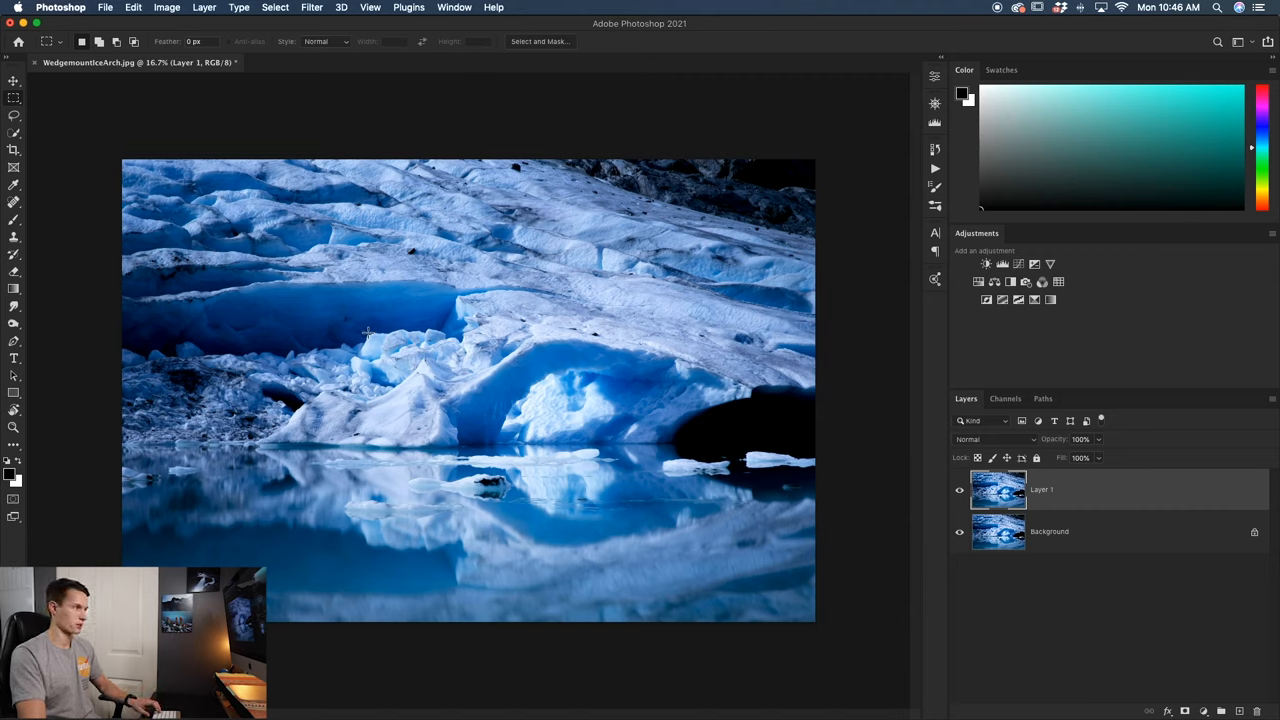
pyautogui.moveTo(366, 312); pyautogui.dragTo(645, 560)
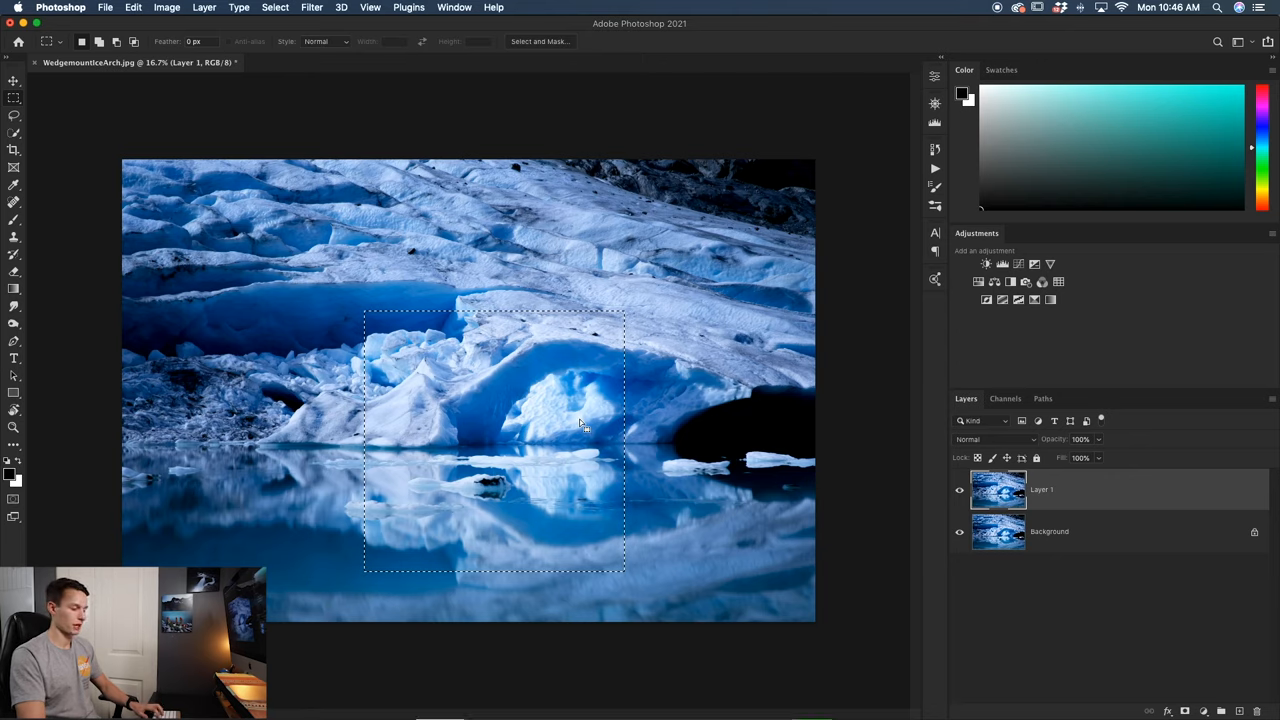
pyautogui.press('v')
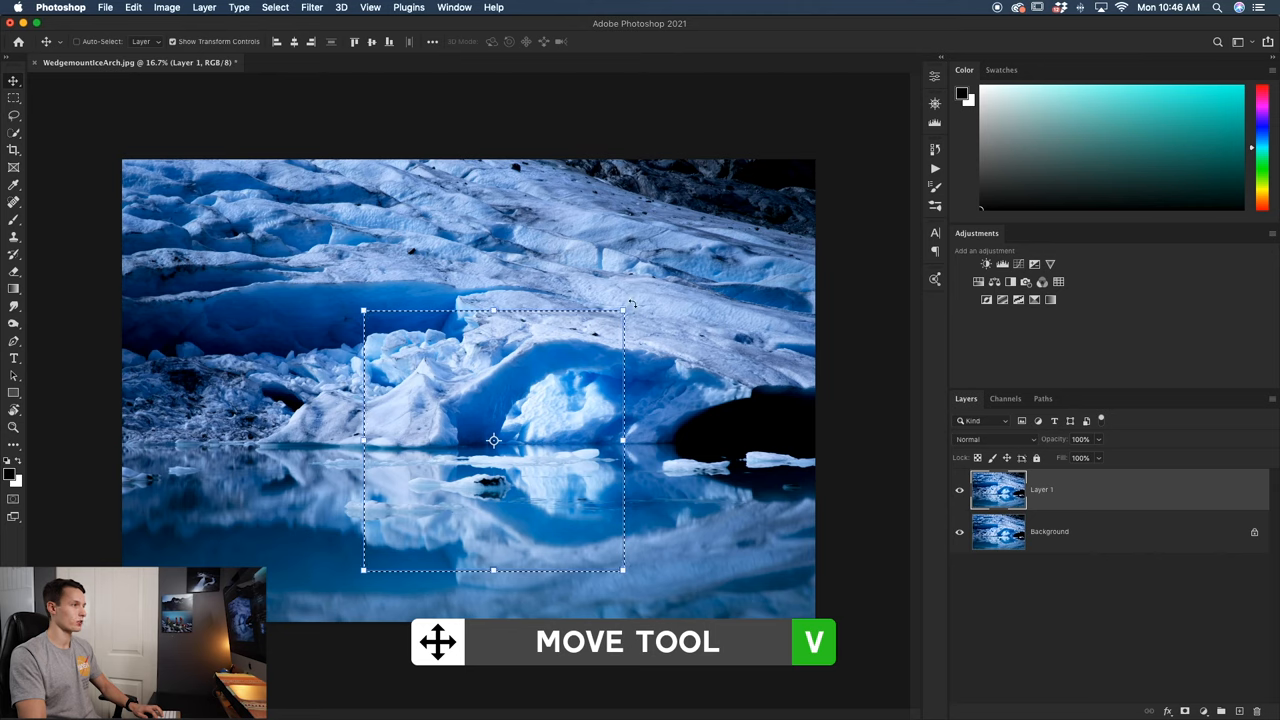
pyautogui.moveTo(625, 310); pyautogui.dragTo(680, 447)
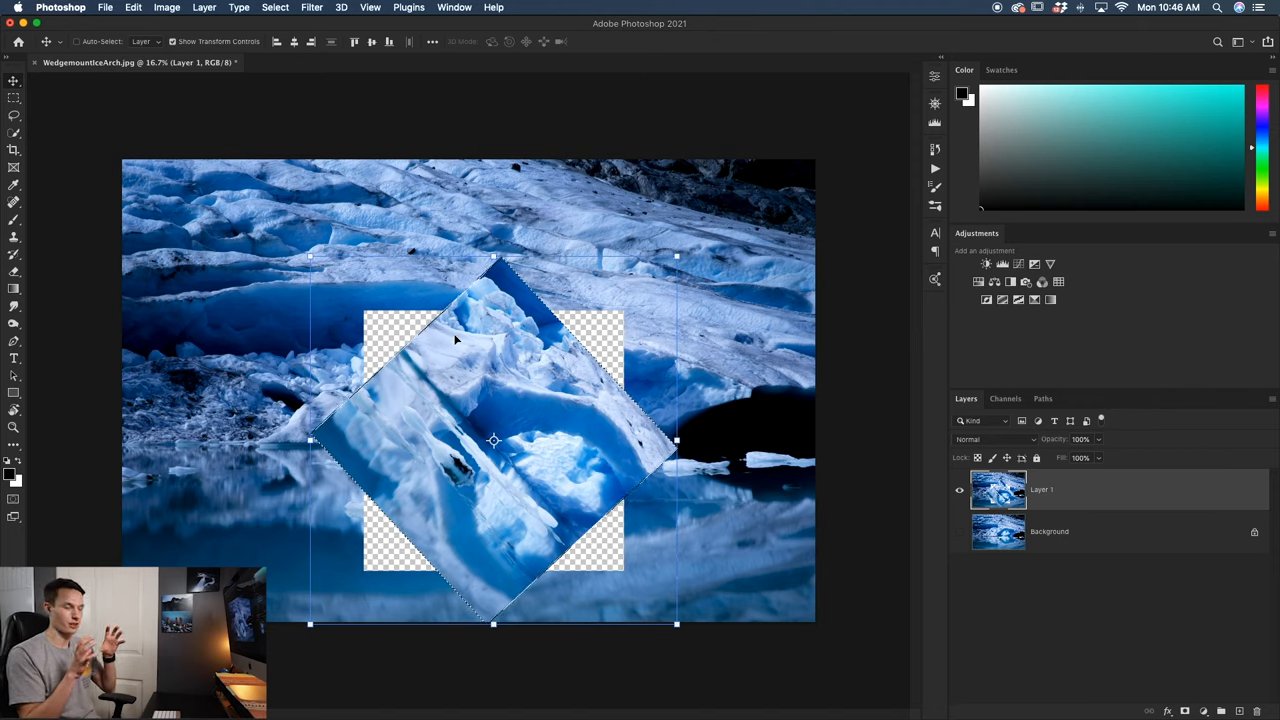
pyautogui.moveTo(608, 322)
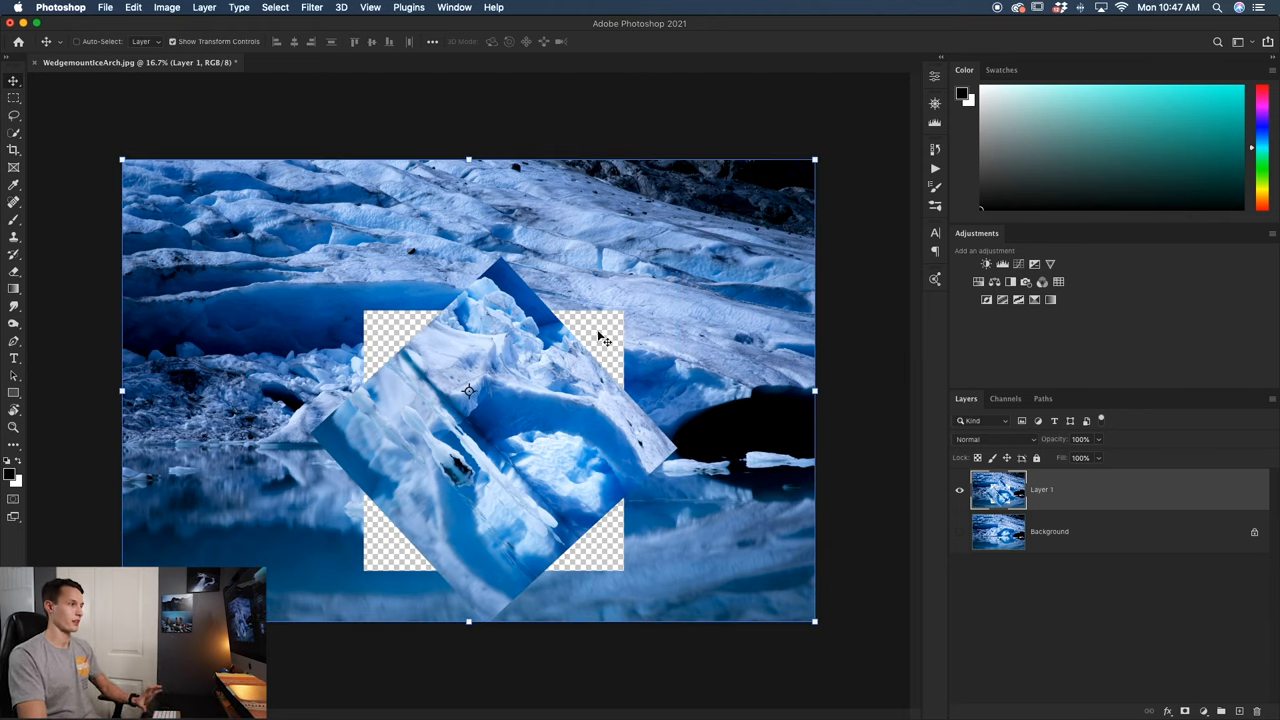
pyautogui.moveTo(840, 435)
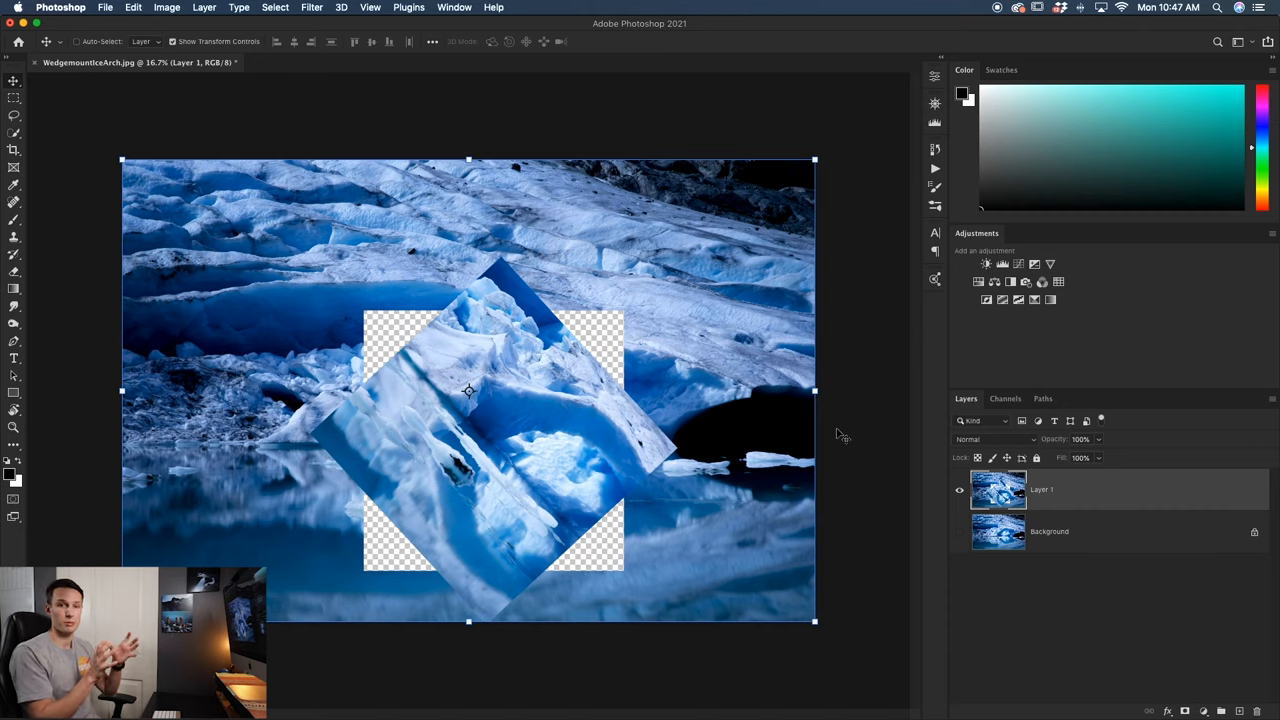
pyautogui.moveTo(505, 395)
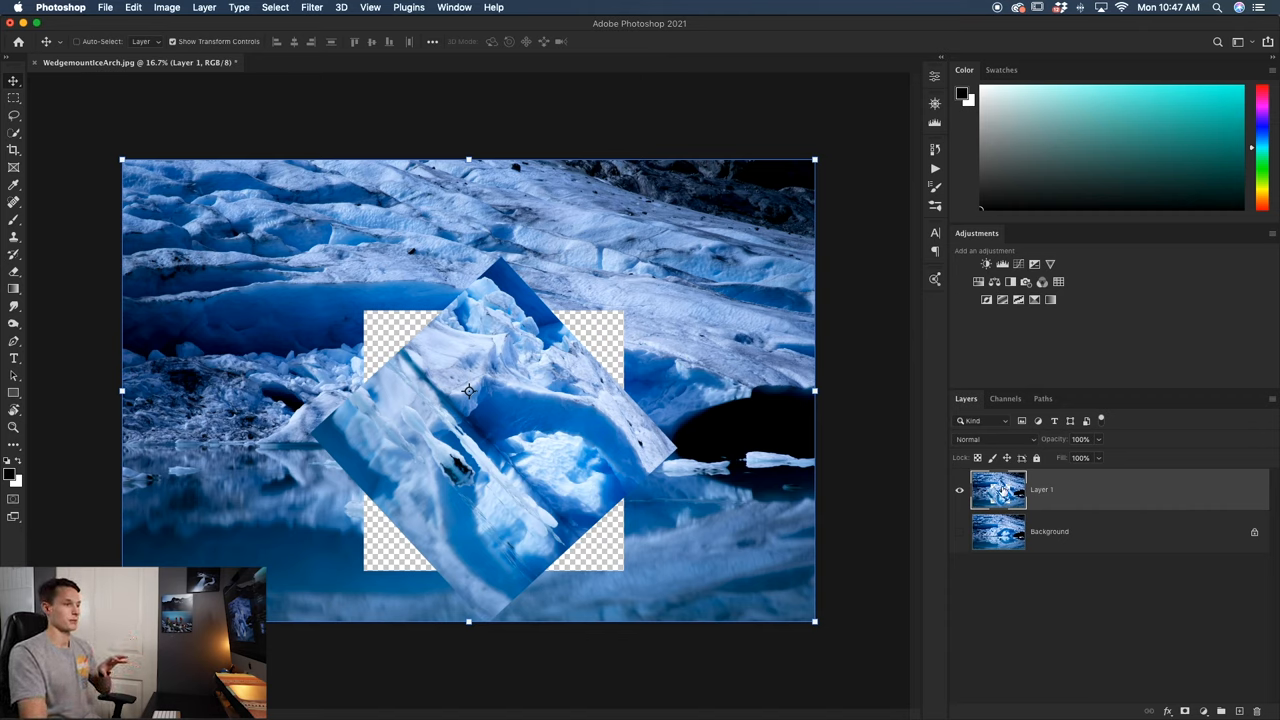
pyautogui.moveTo(685, 258)
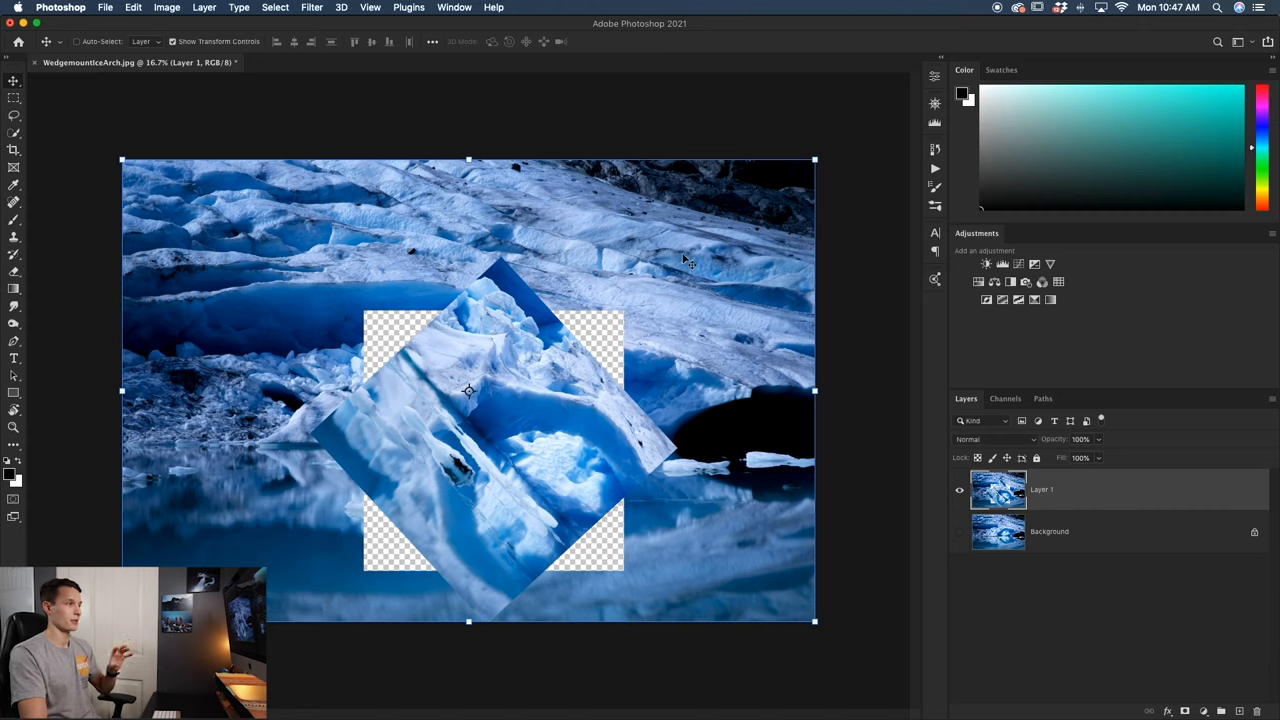
pyautogui.moveTo(528, 455)
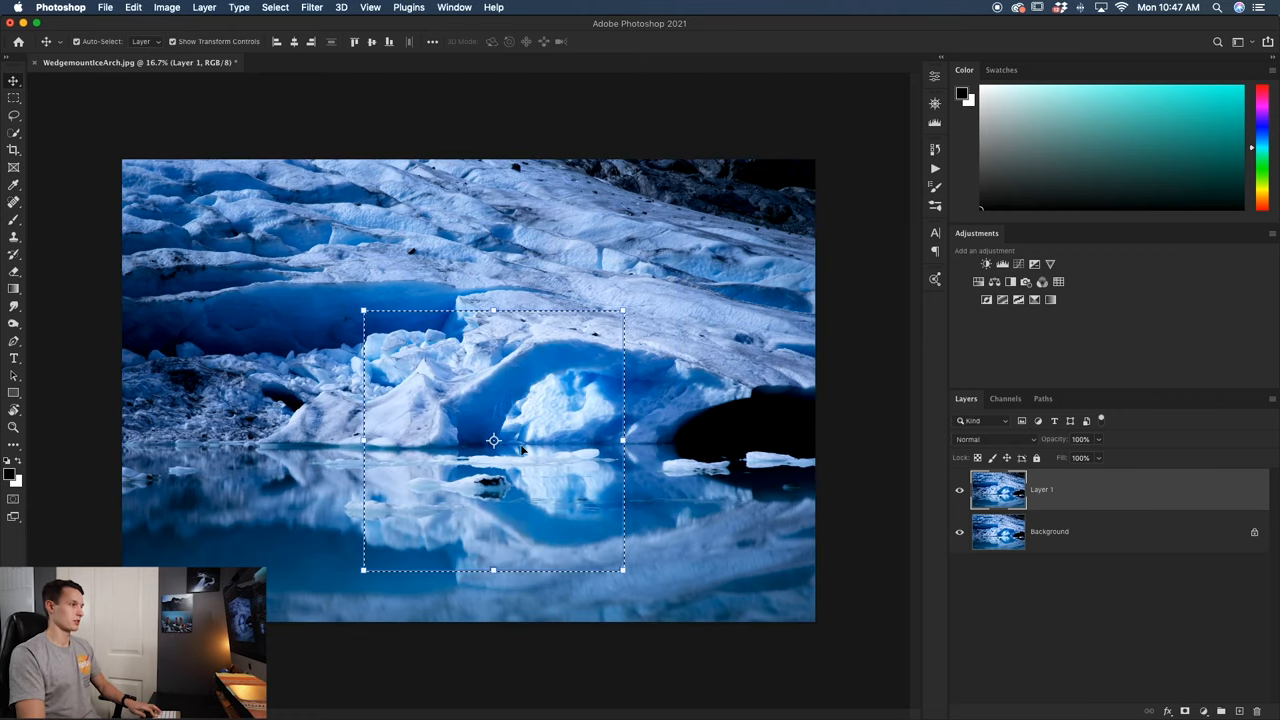
pyautogui.moveTo(575, 435)
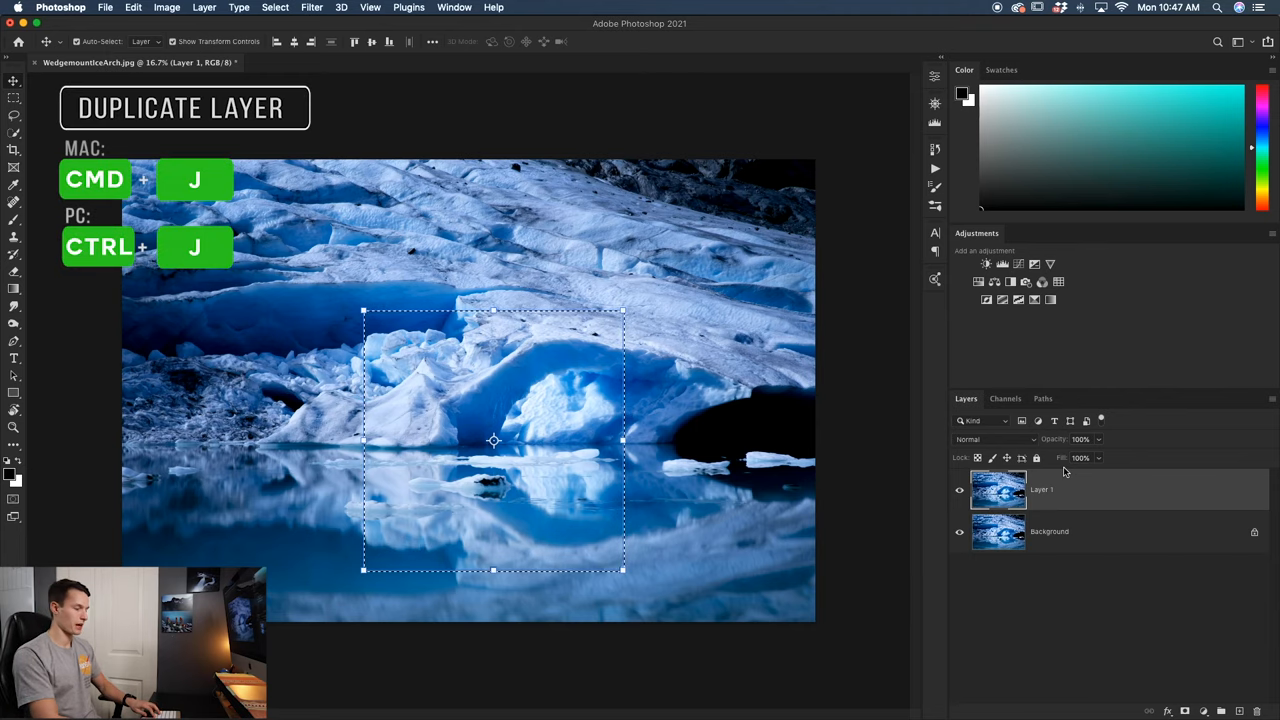
# - Copy the selected ice arch to Layer 2, transform it, move it left, and select that layer
pyautogui.press('cmd+j')
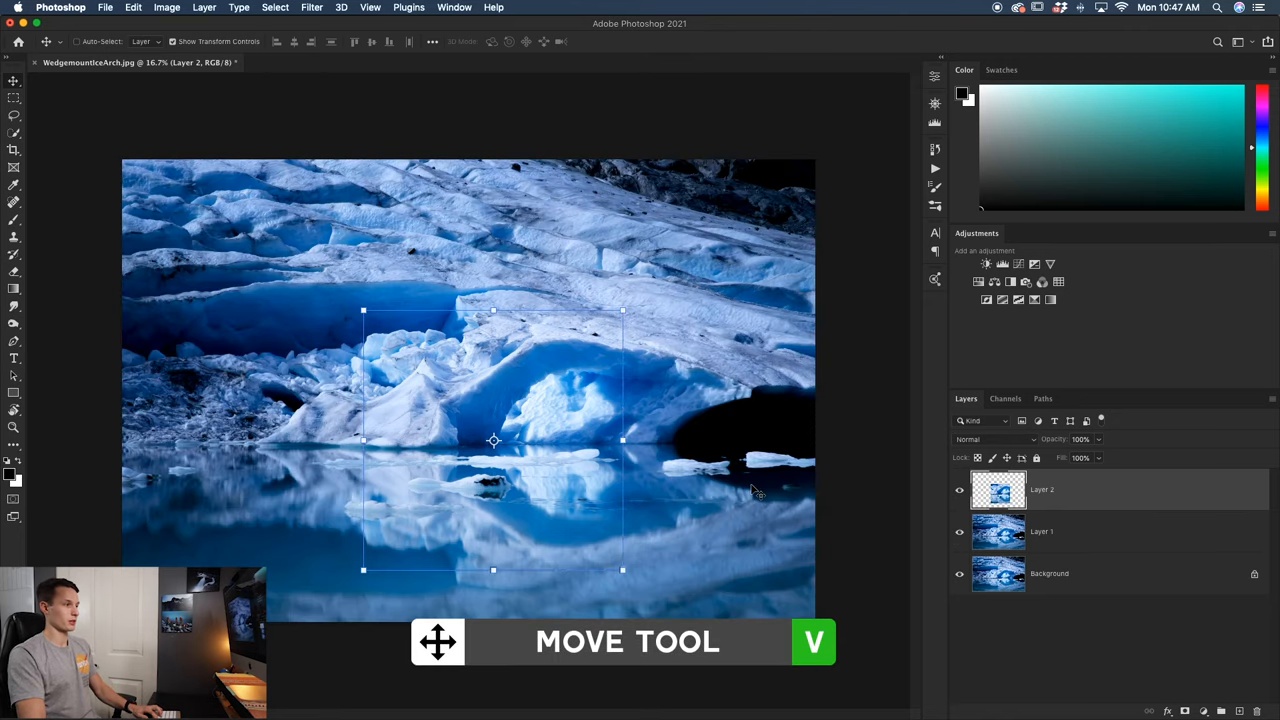
pyautogui.press('cmd+t')
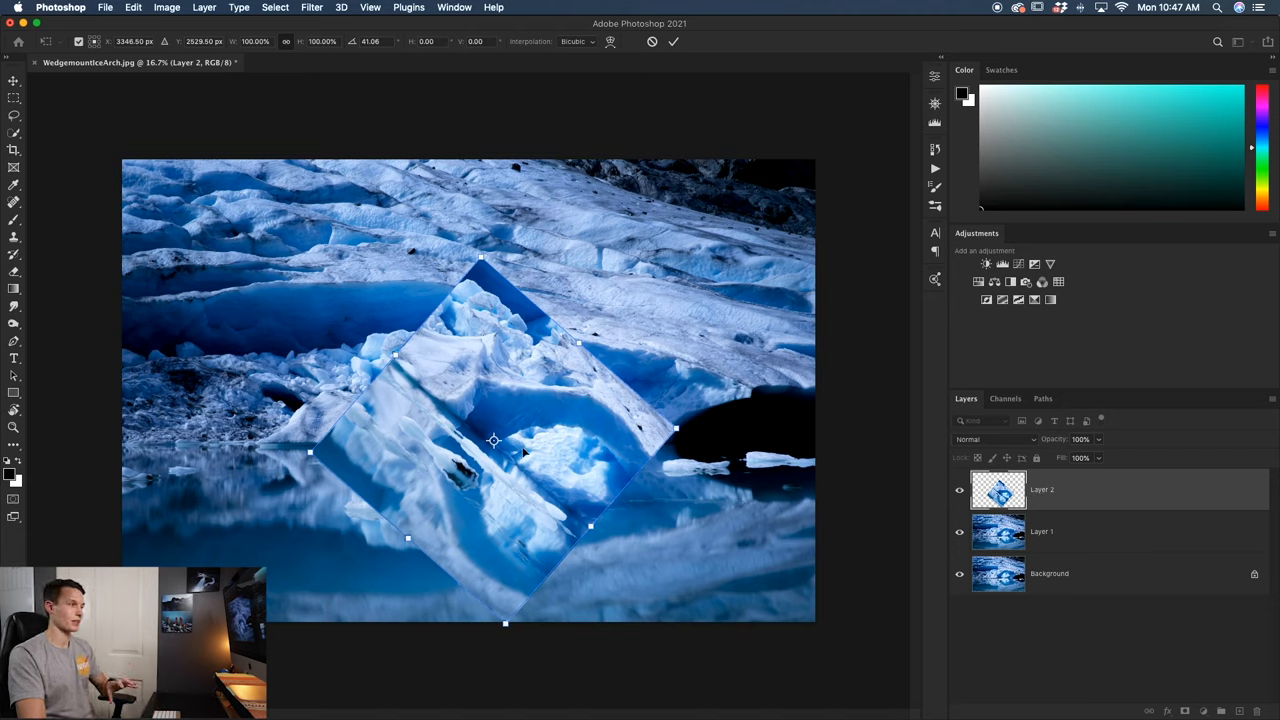
pyautogui.moveTo(493, 441); pyautogui.dragTo(320, 362)
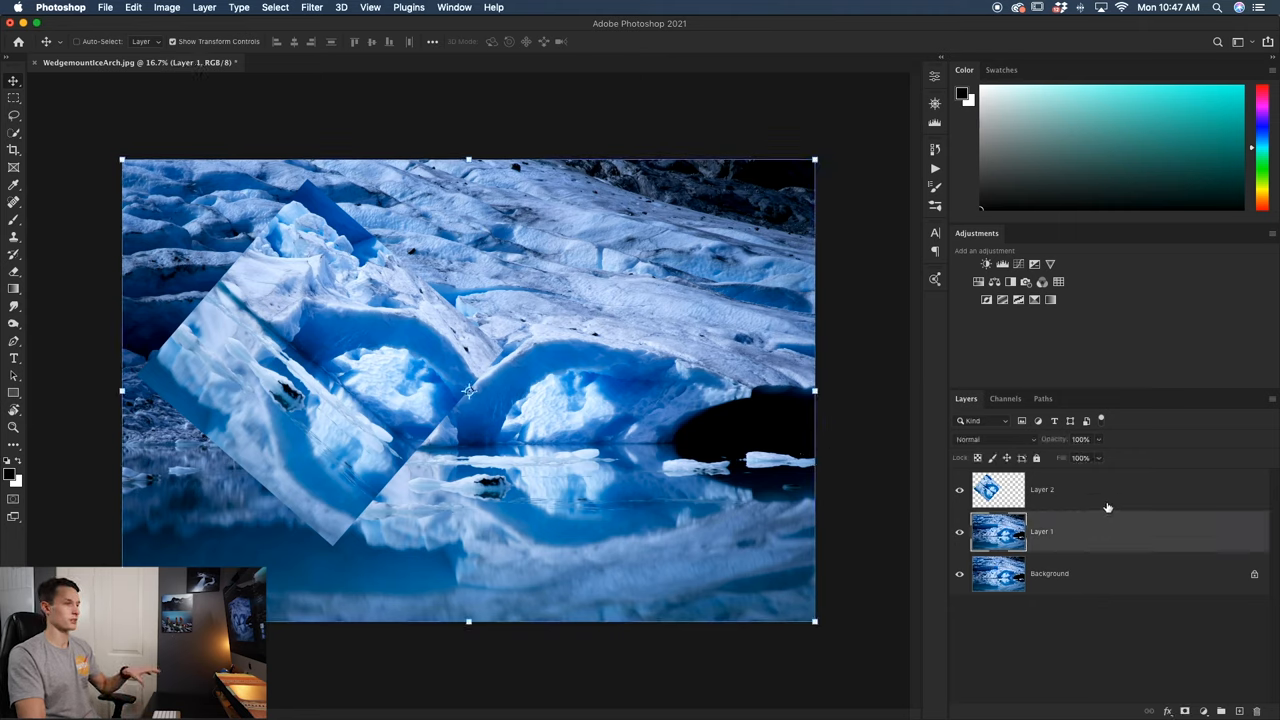
pyautogui.click(1042, 489)
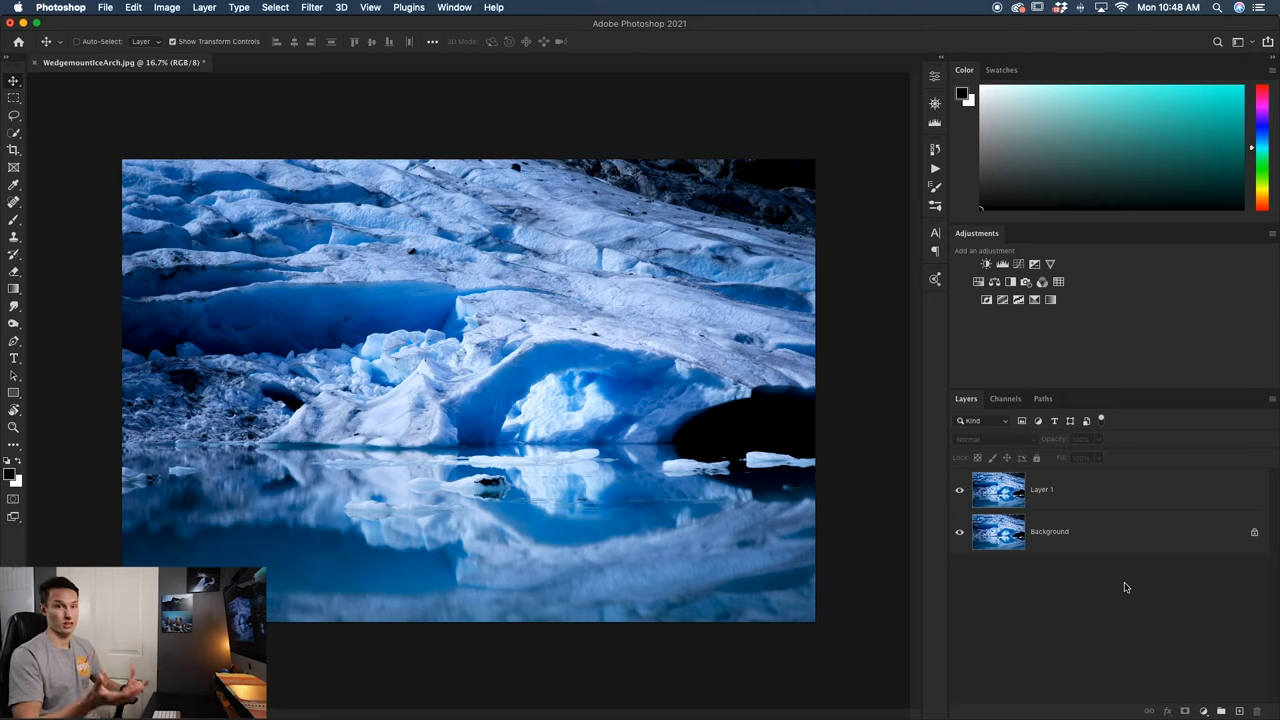
pyautogui.moveTo(845, 555)
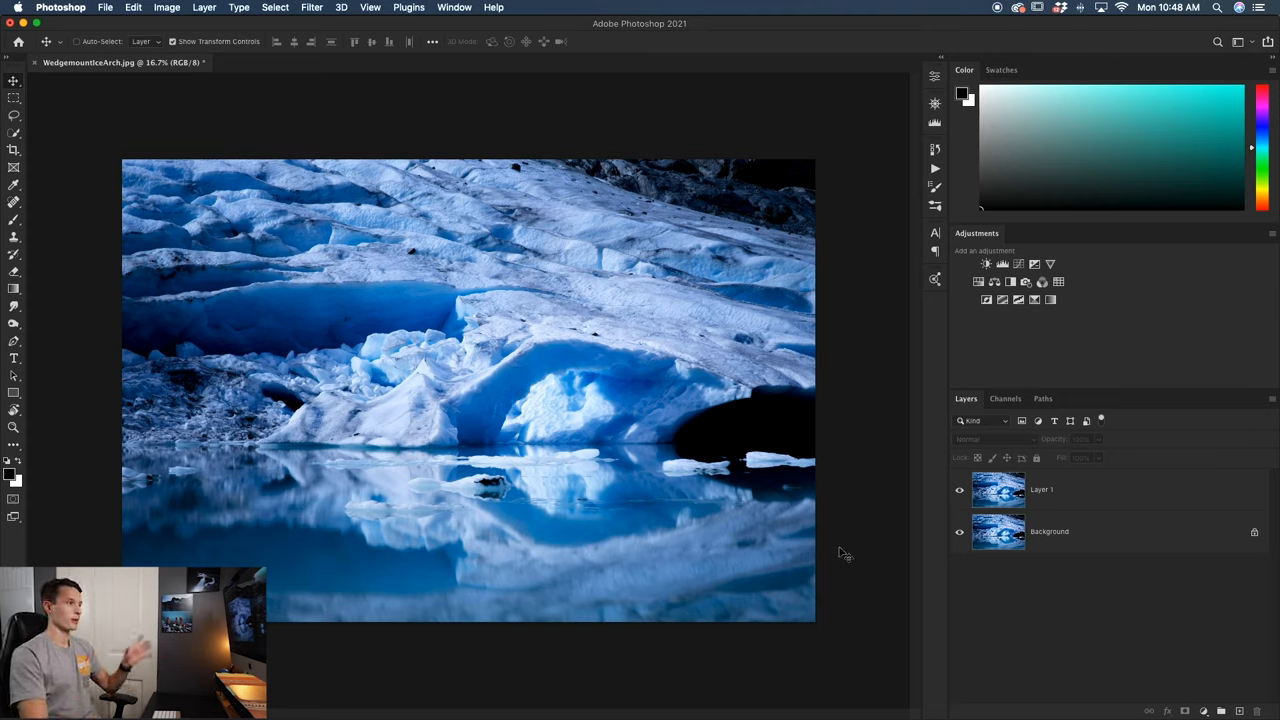
pyautogui.moveTo(545, 368)
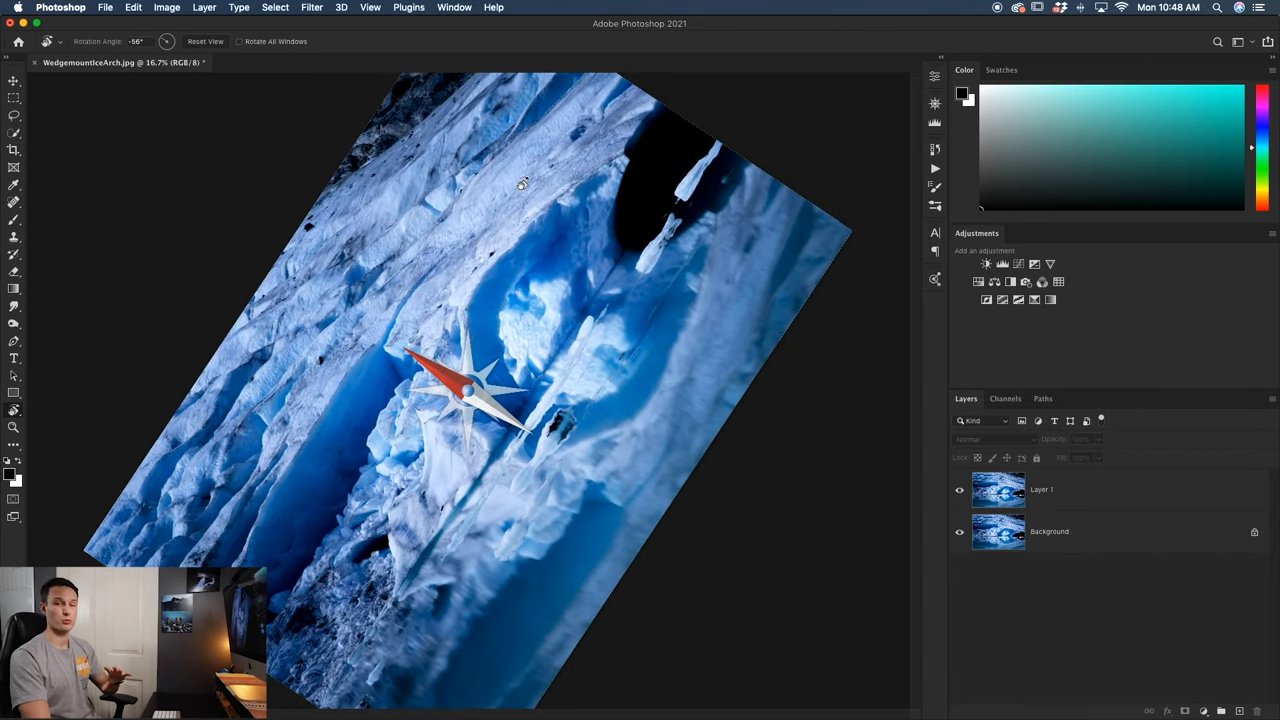
pyautogui.moveTo(520, 183); pyautogui.dragTo(300, 228)
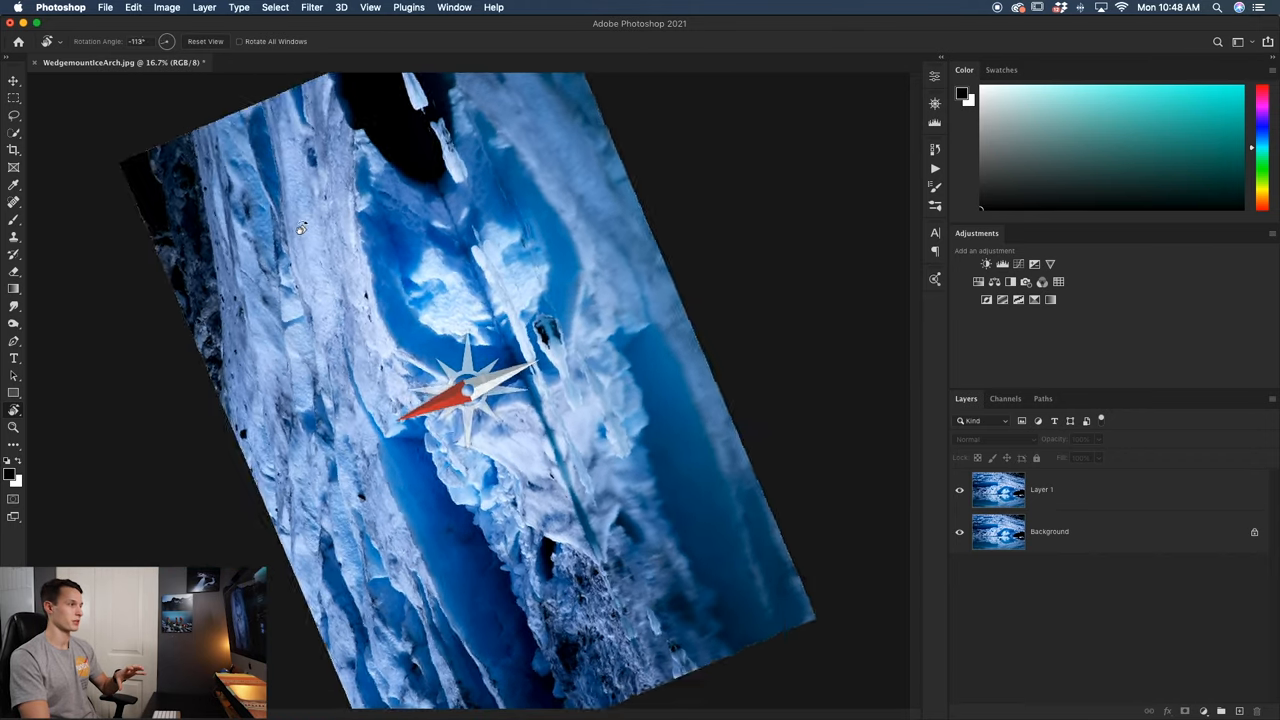
pyautogui.moveTo(303, 228); pyautogui.dragTo(398, 495)
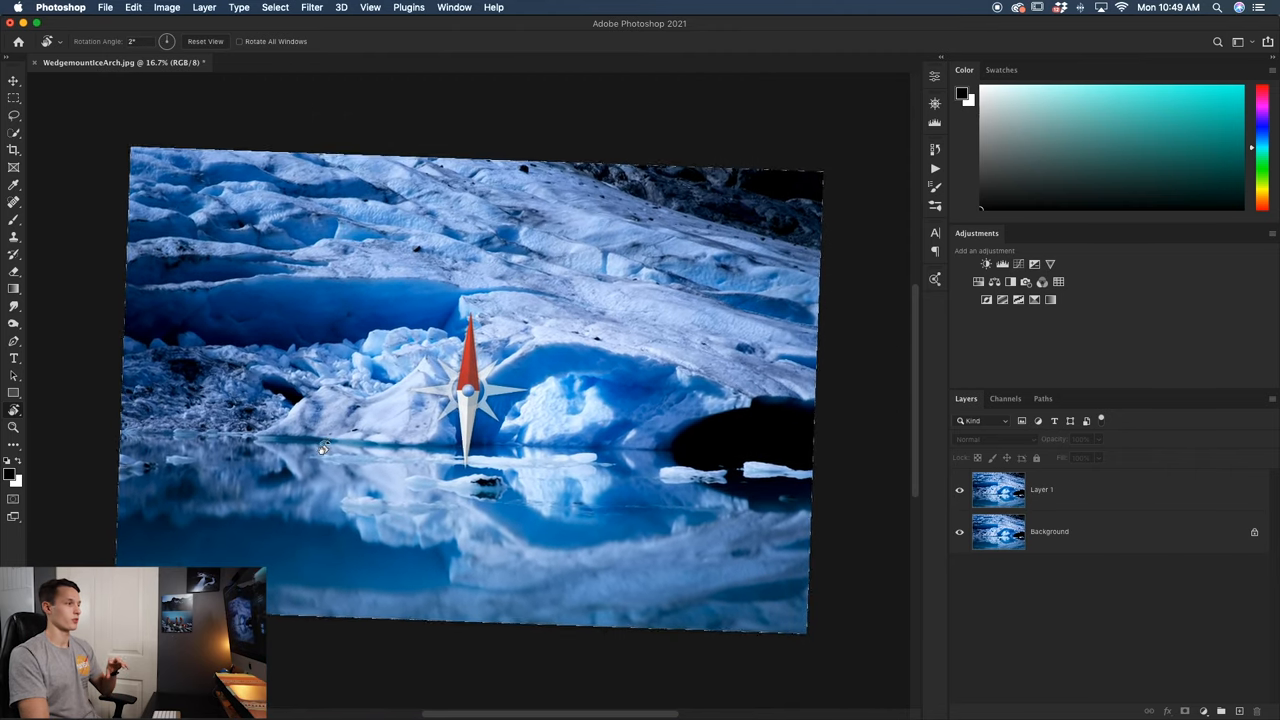
pyautogui.click(205, 41)
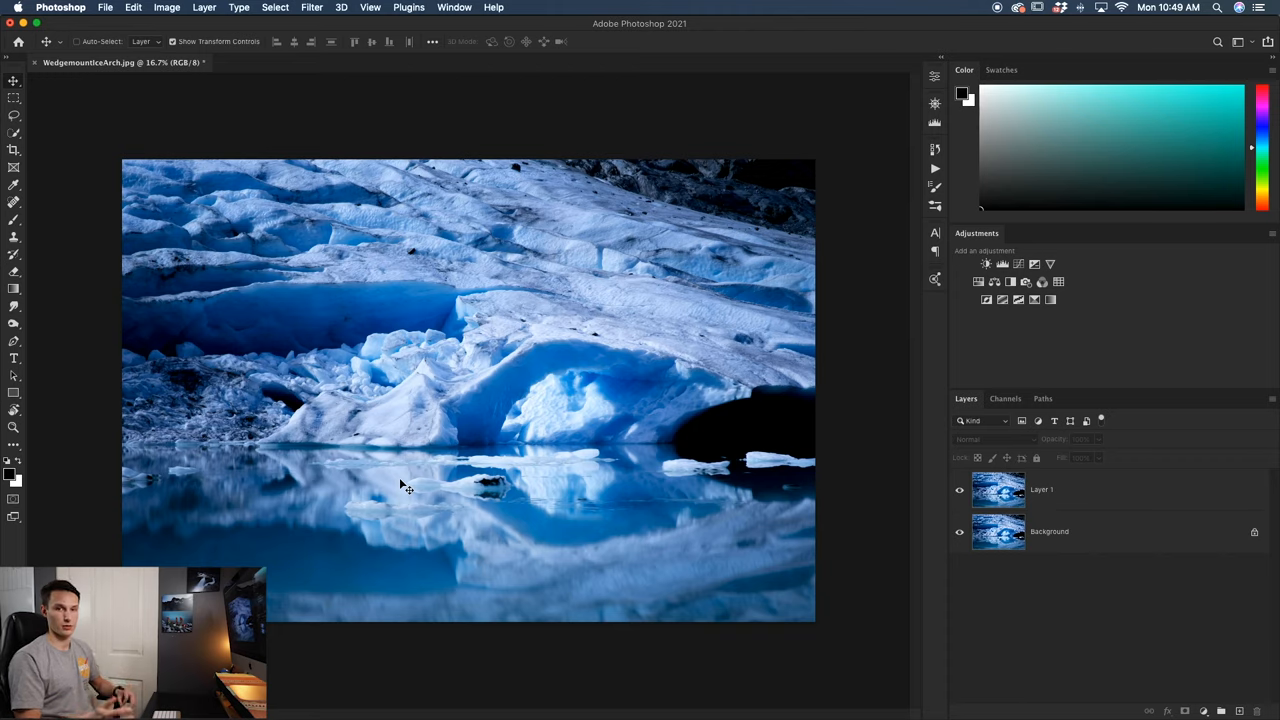
pyautogui.moveTo(408, 473)
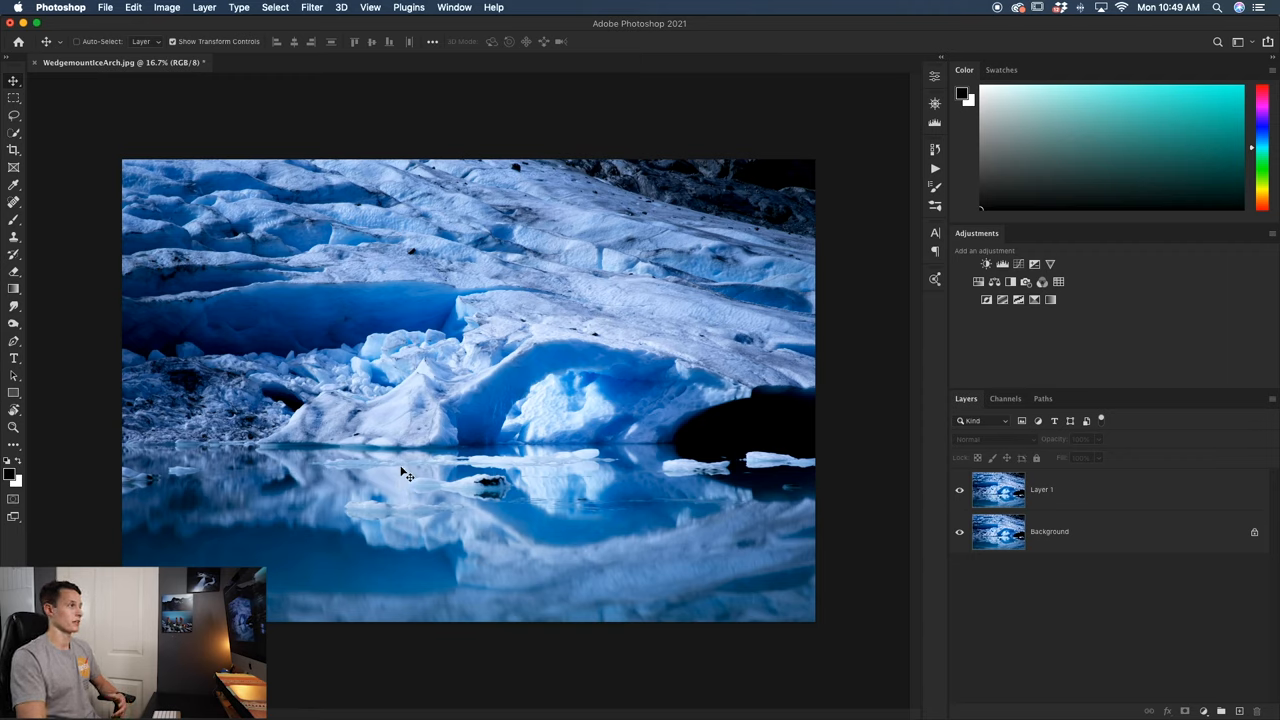
# - Rotate the canvas 180°, then 90° clockwise into portrait orientation
pyautogui.click(167, 7)
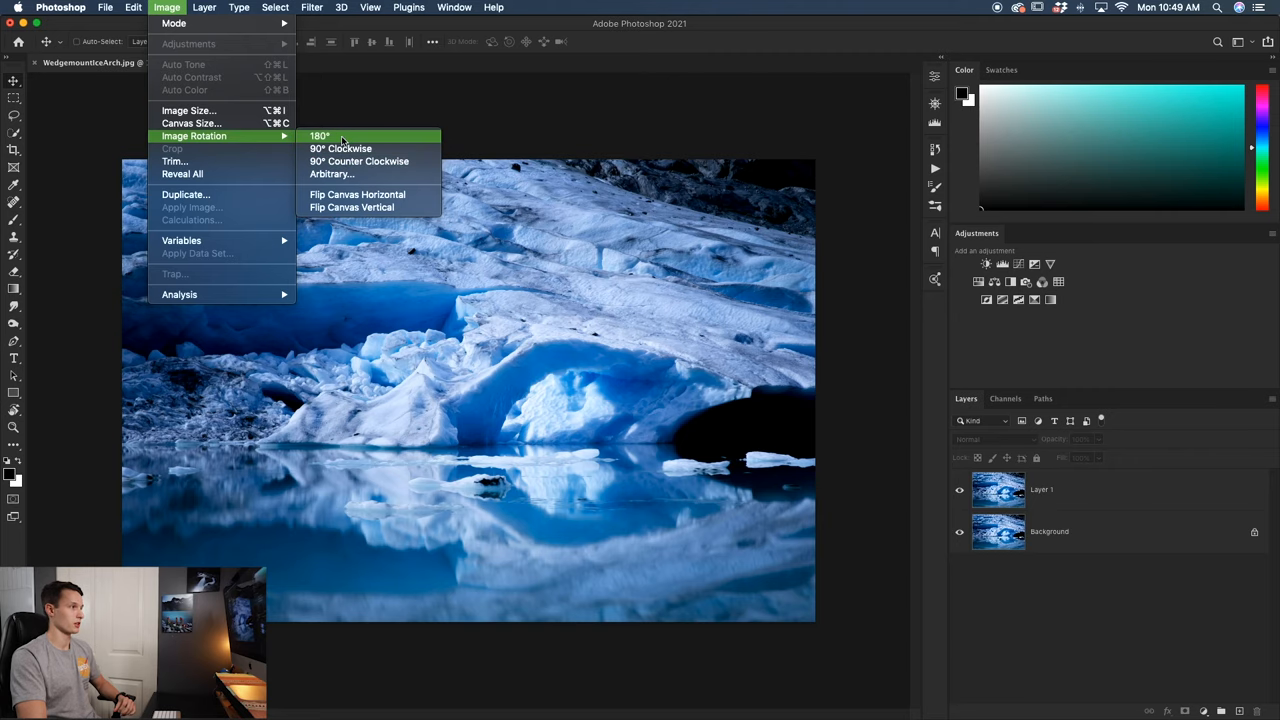
pyautogui.click(319, 135)
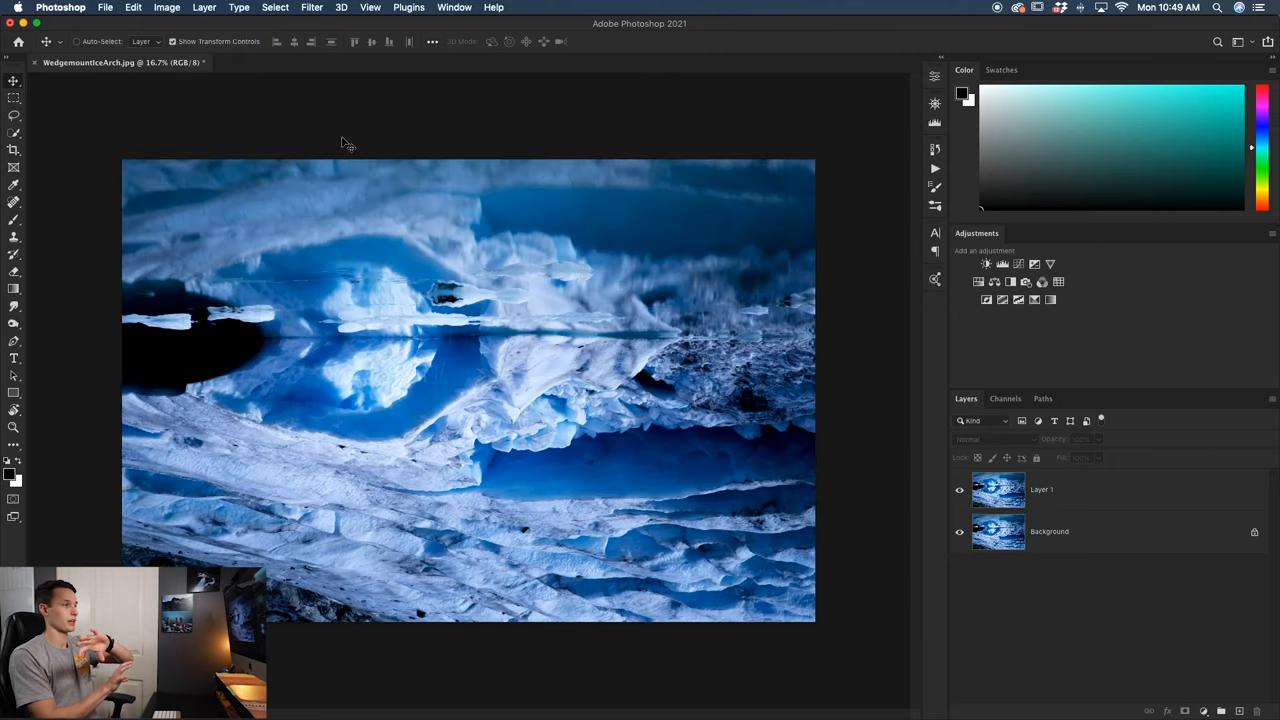
pyautogui.moveTo(501, 337)
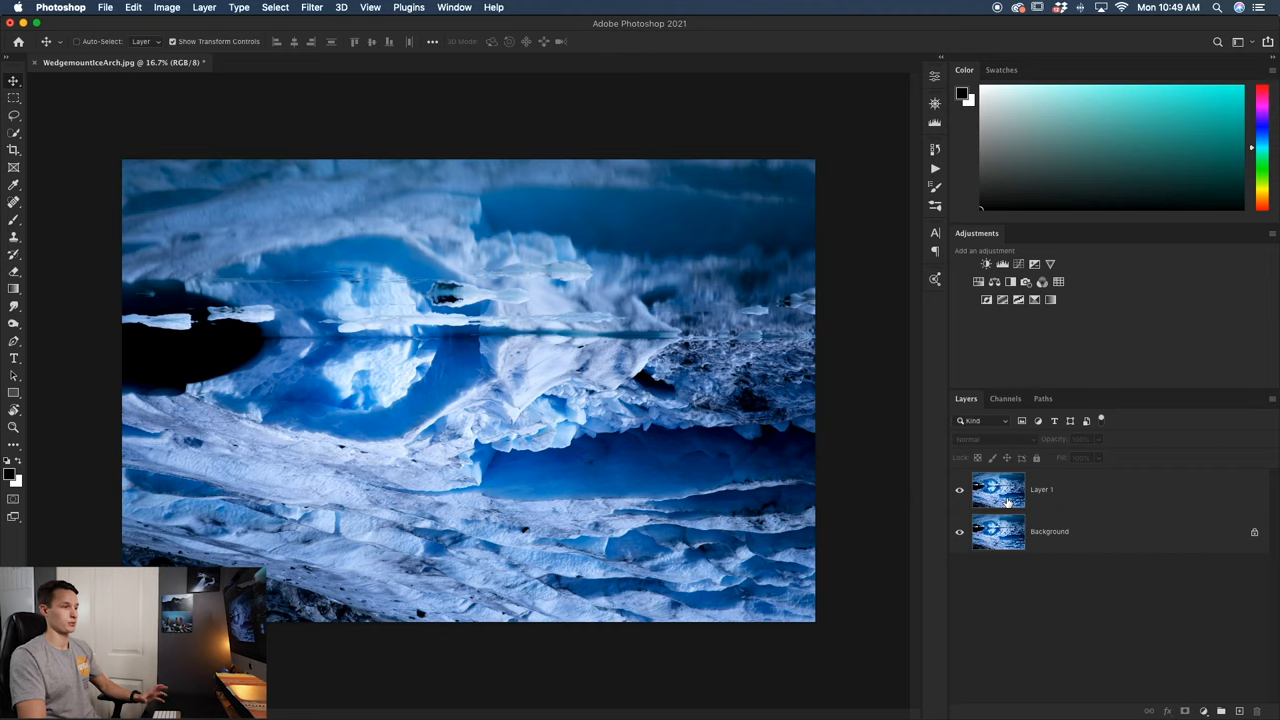
pyautogui.moveTo(770, 490)
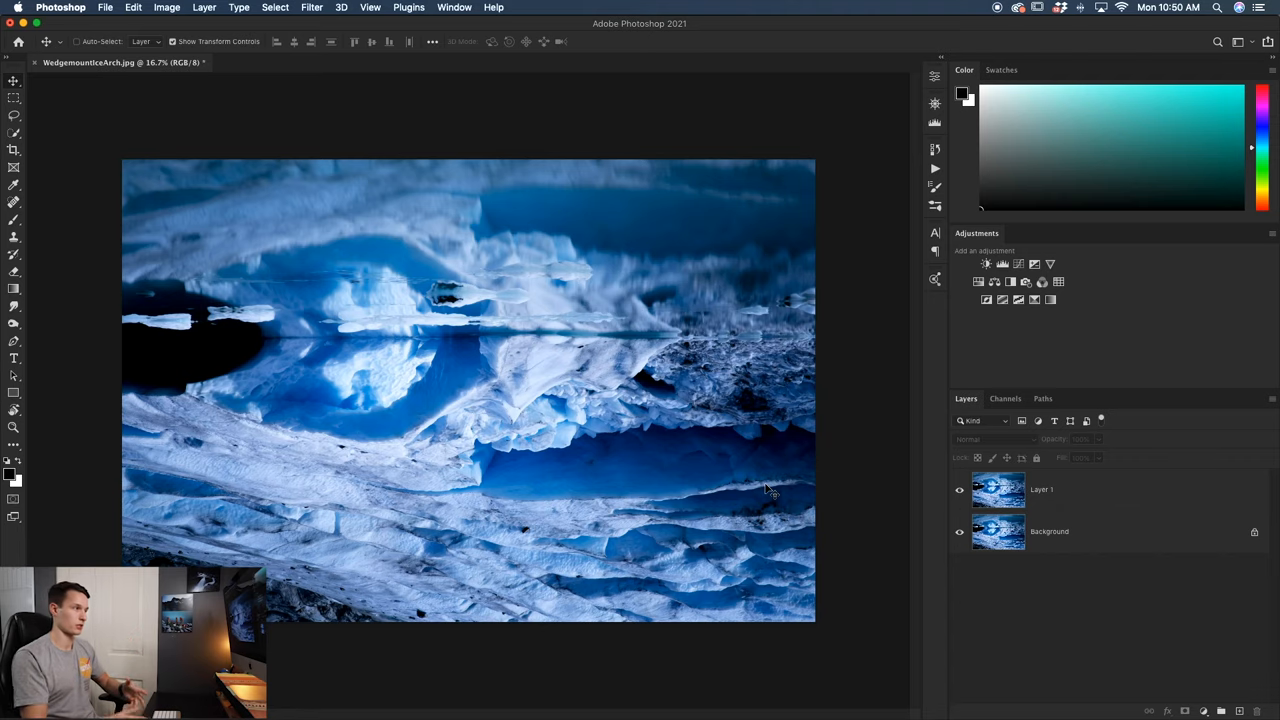
pyautogui.click(167, 7)
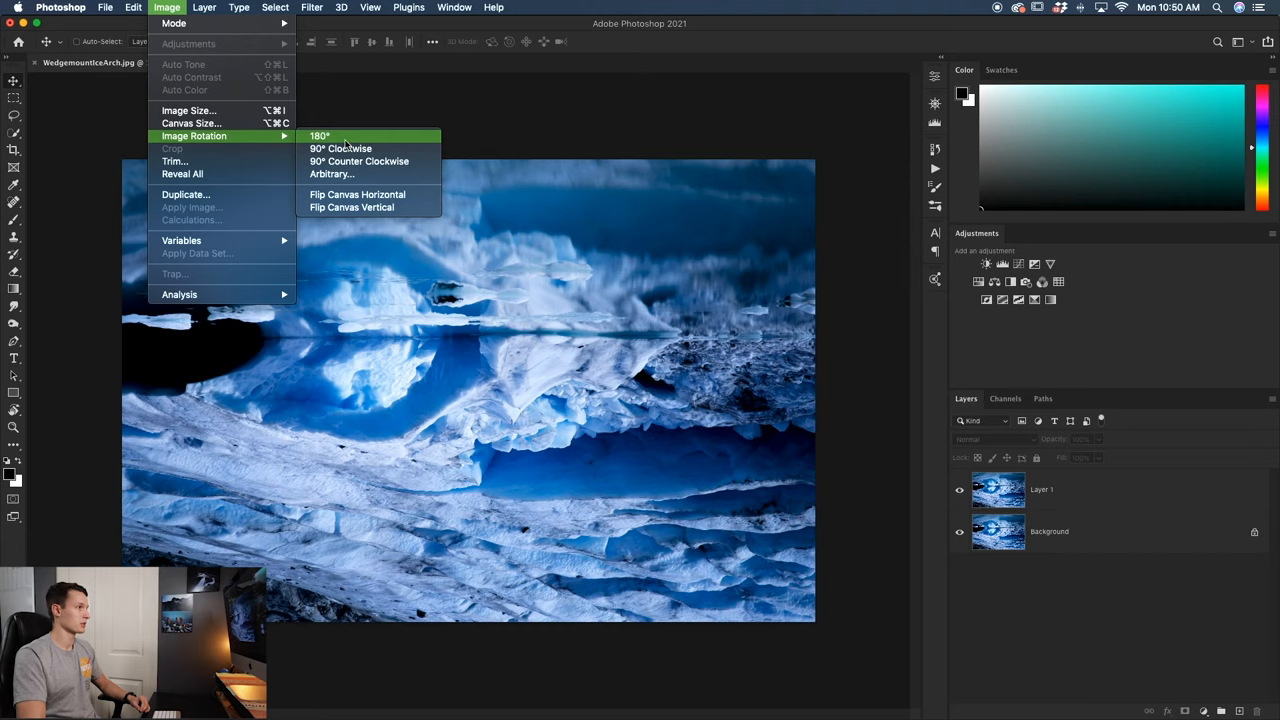
pyautogui.click(340, 148)
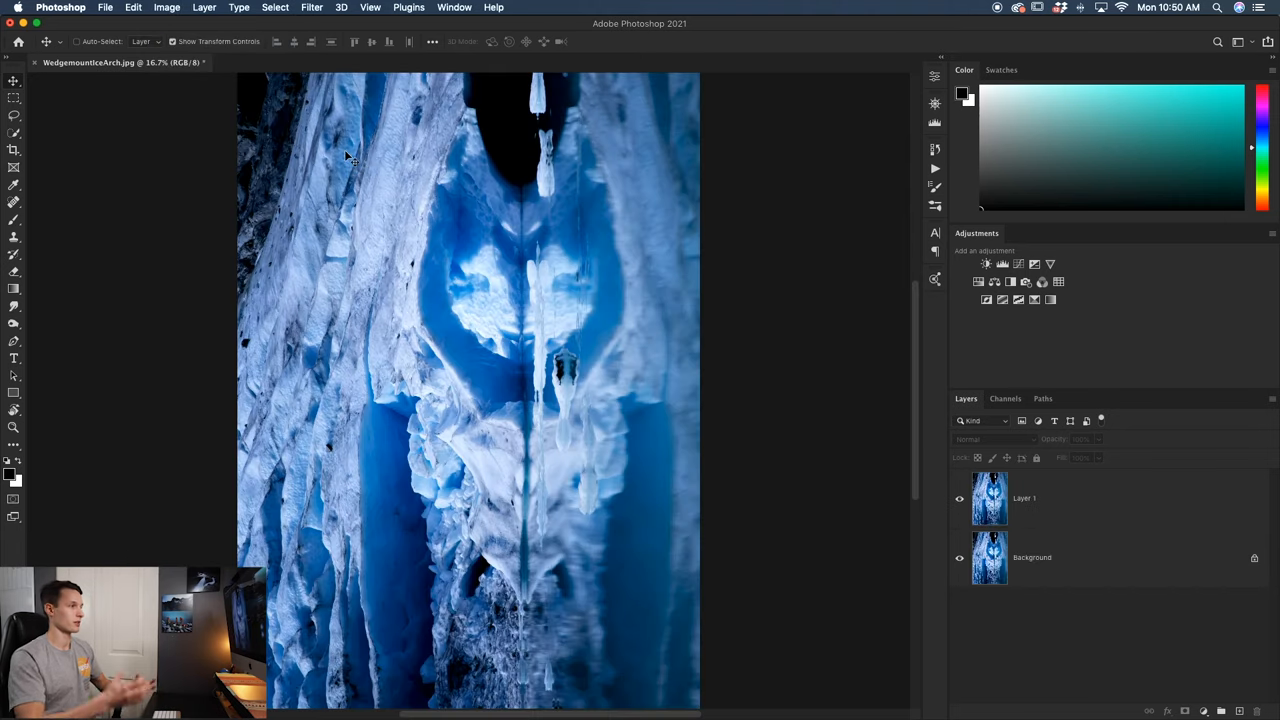
pyautogui.moveTo(198, 306)
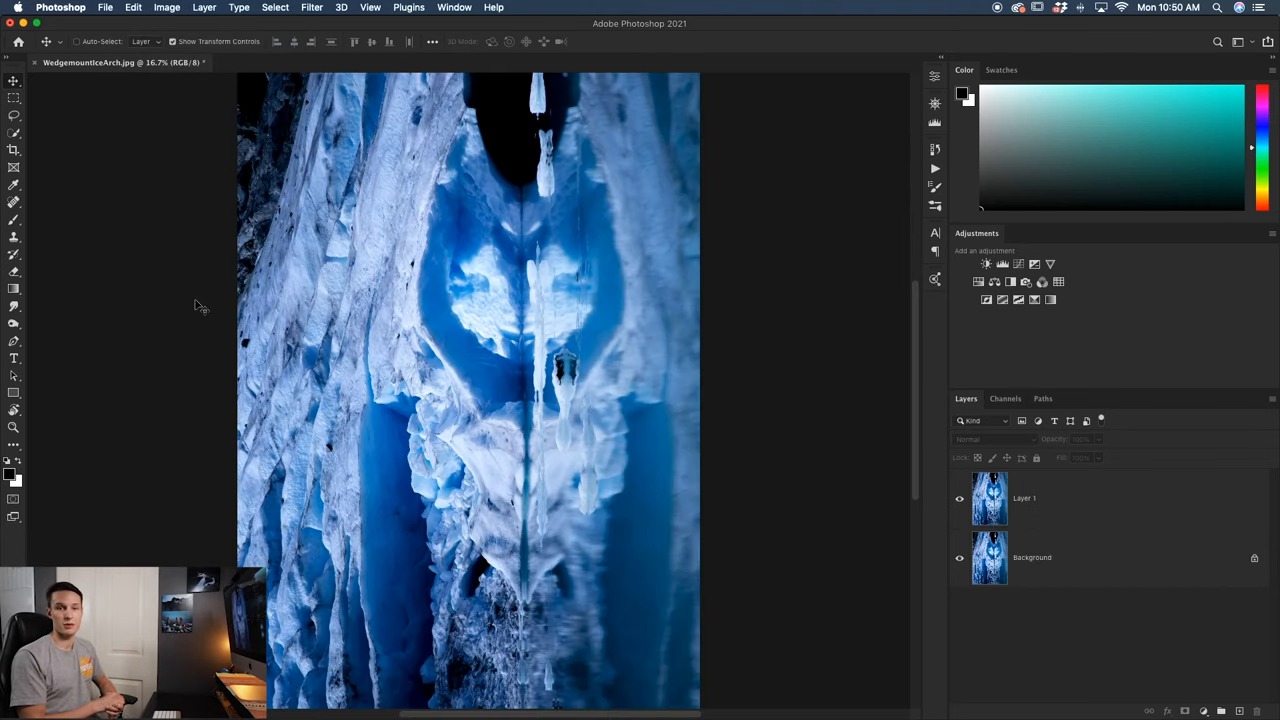